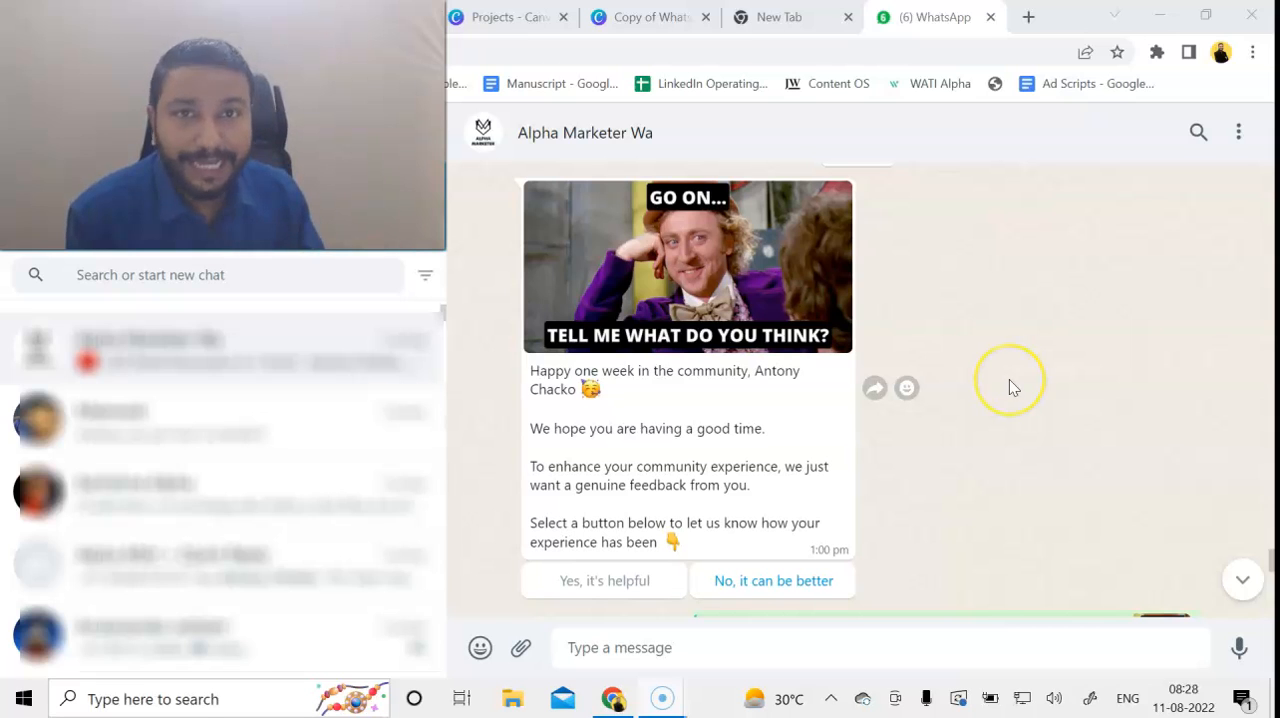
{"action": "mouse_move", "coordinate": [1012, 388]}
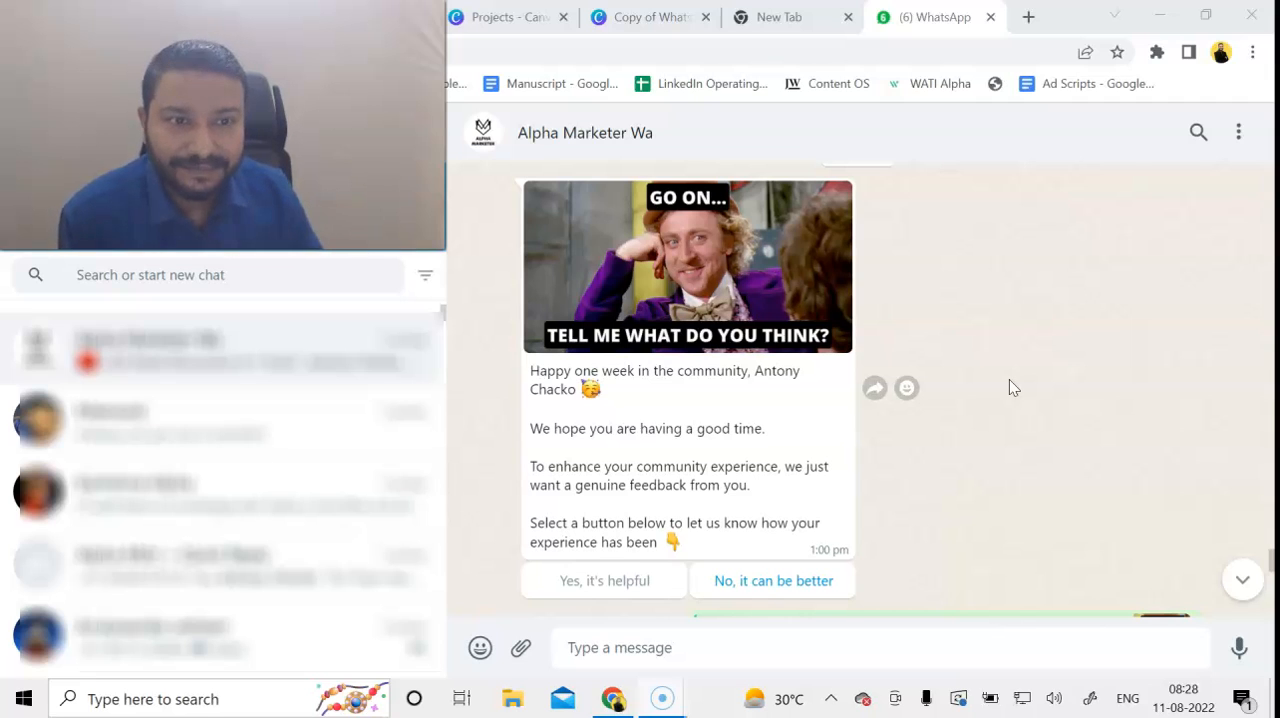
{"action": "mouse_move", "coordinate": [720, 260]}
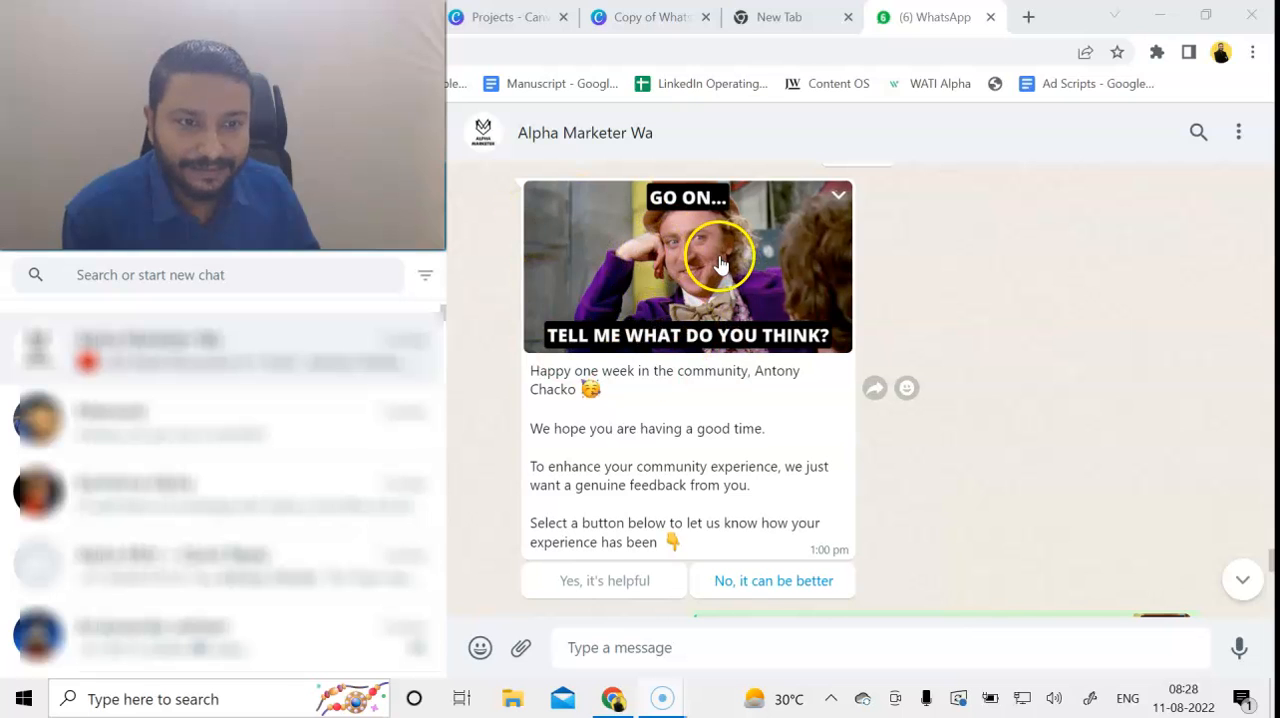
{"action": "mouse_move", "coordinate": [648, 390]}
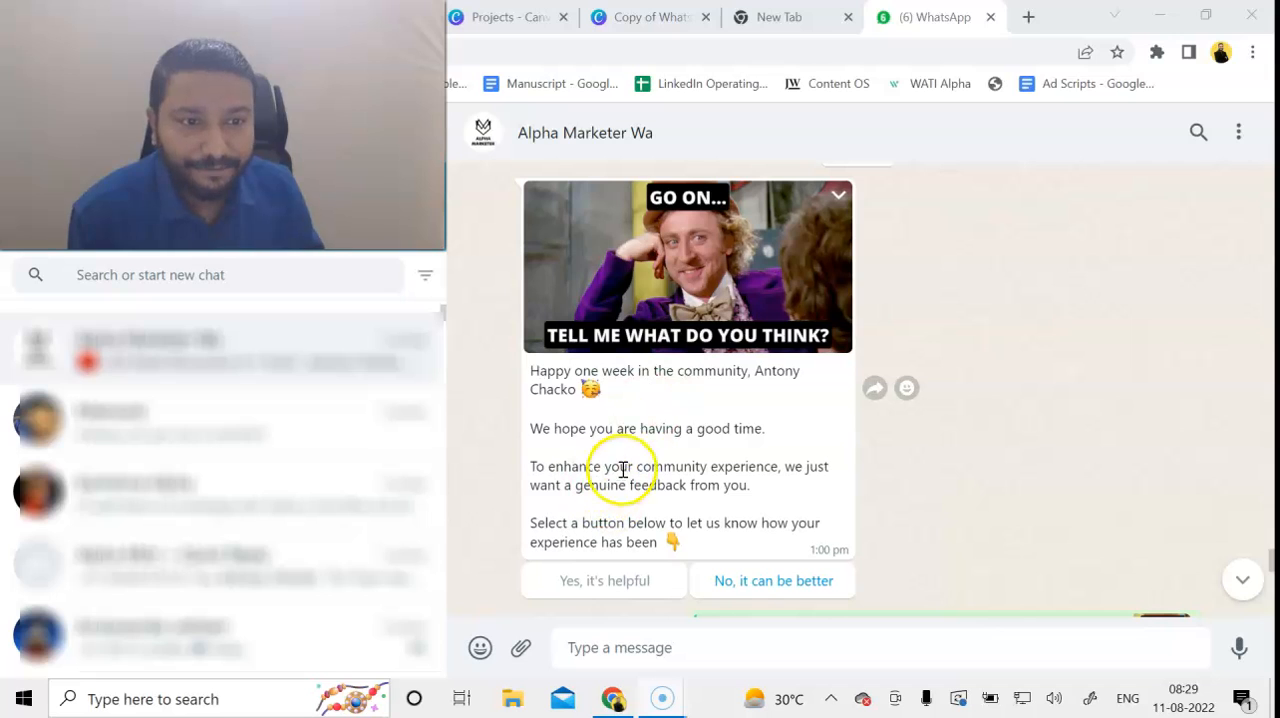
{"action": "mouse_move", "coordinate": [710, 396]}
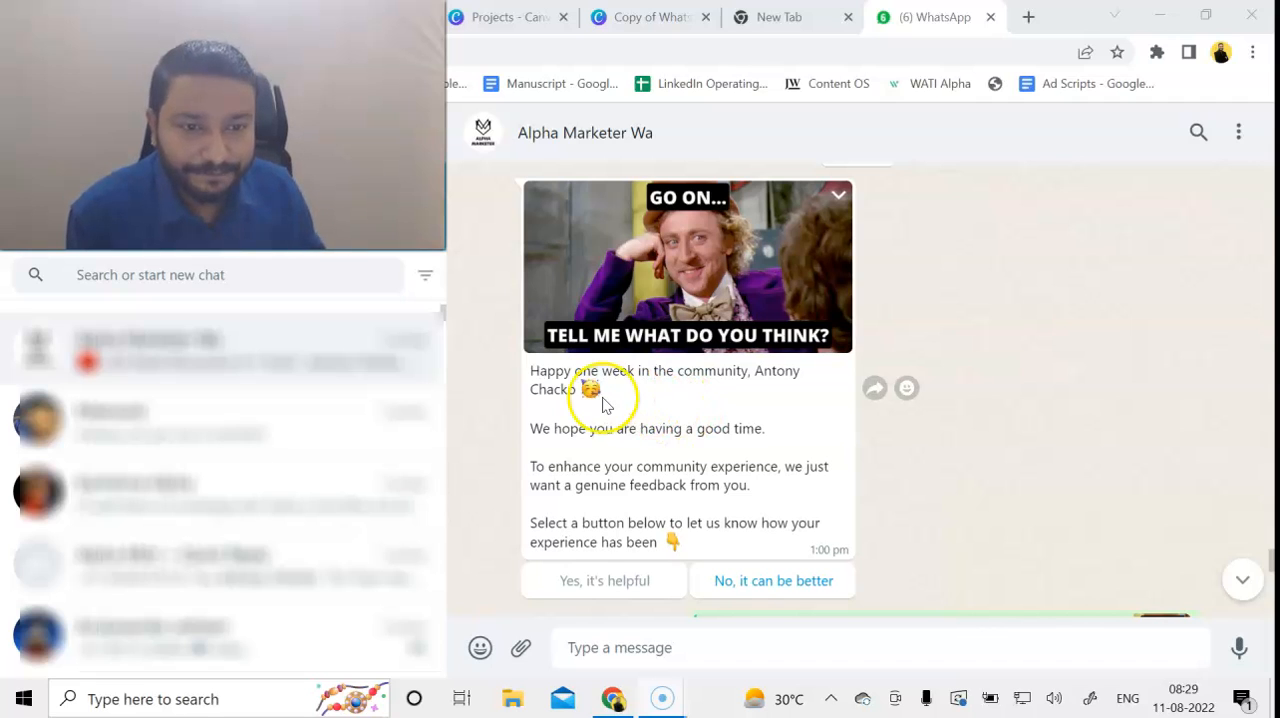
{"action": "mouse_move", "coordinate": [736, 396]}
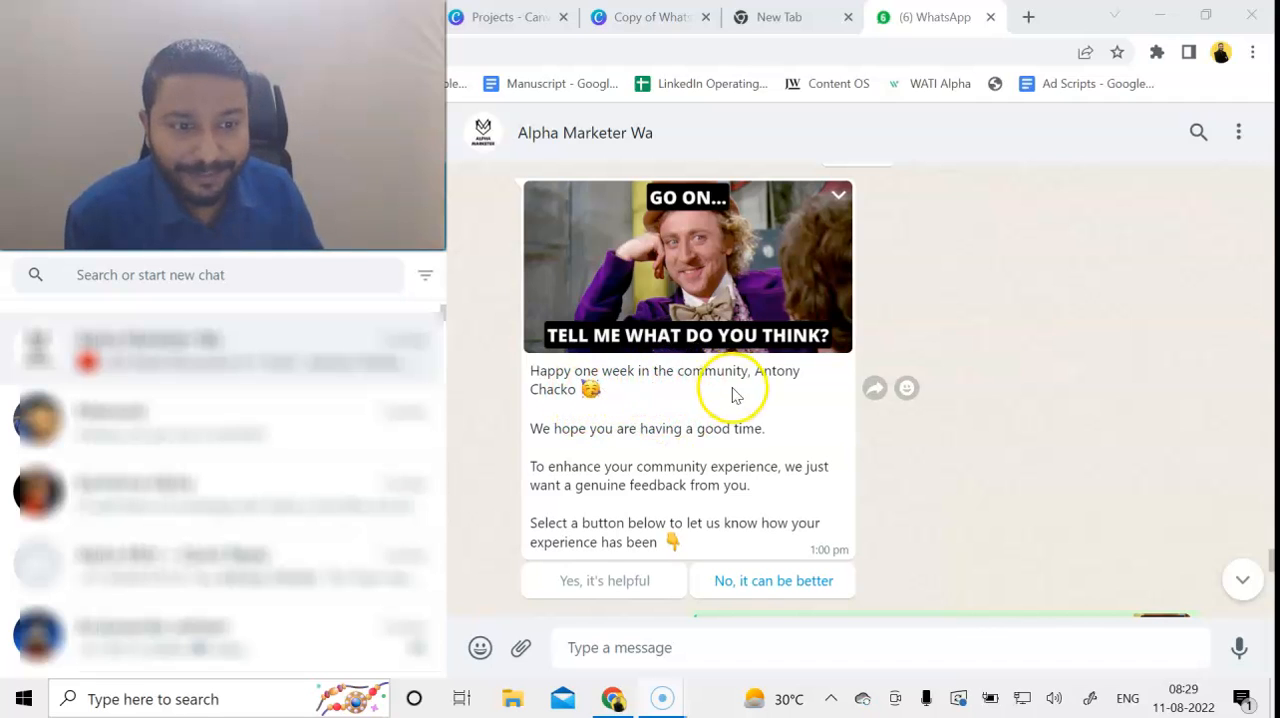
{"action": "mouse_move", "coordinate": [550, 444]}
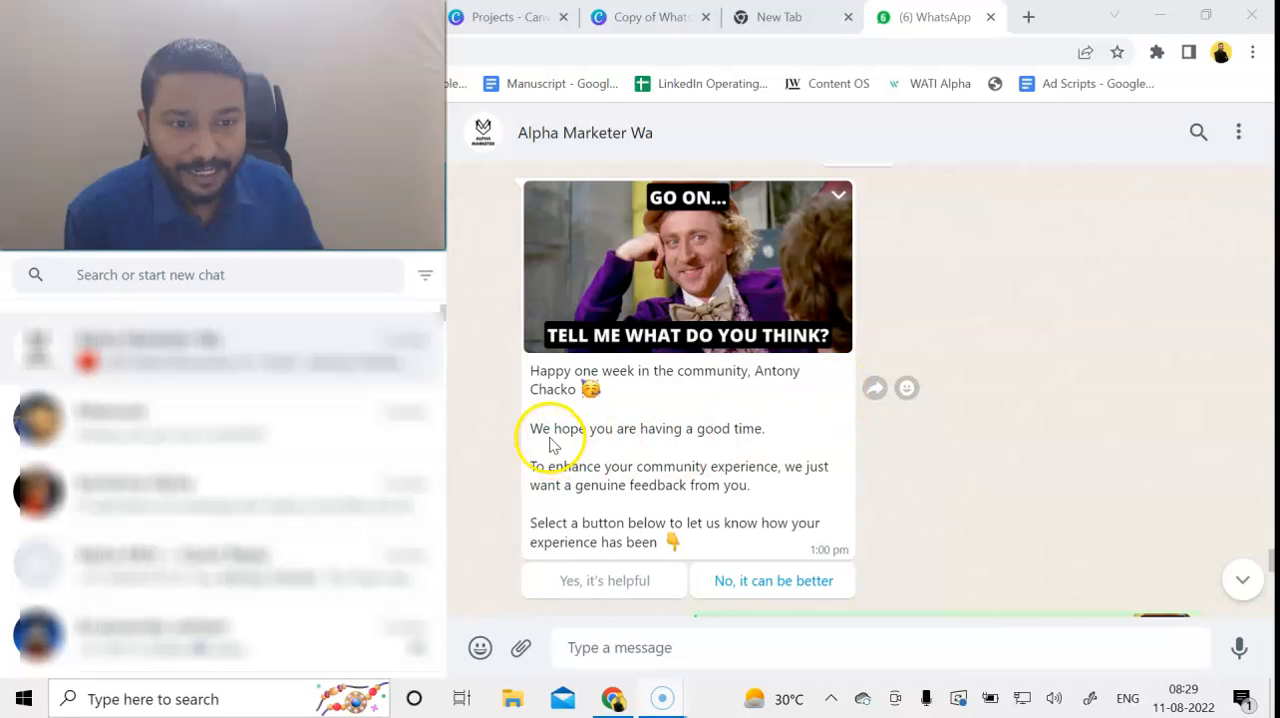
{"action": "mouse_move", "coordinate": [578, 482]}
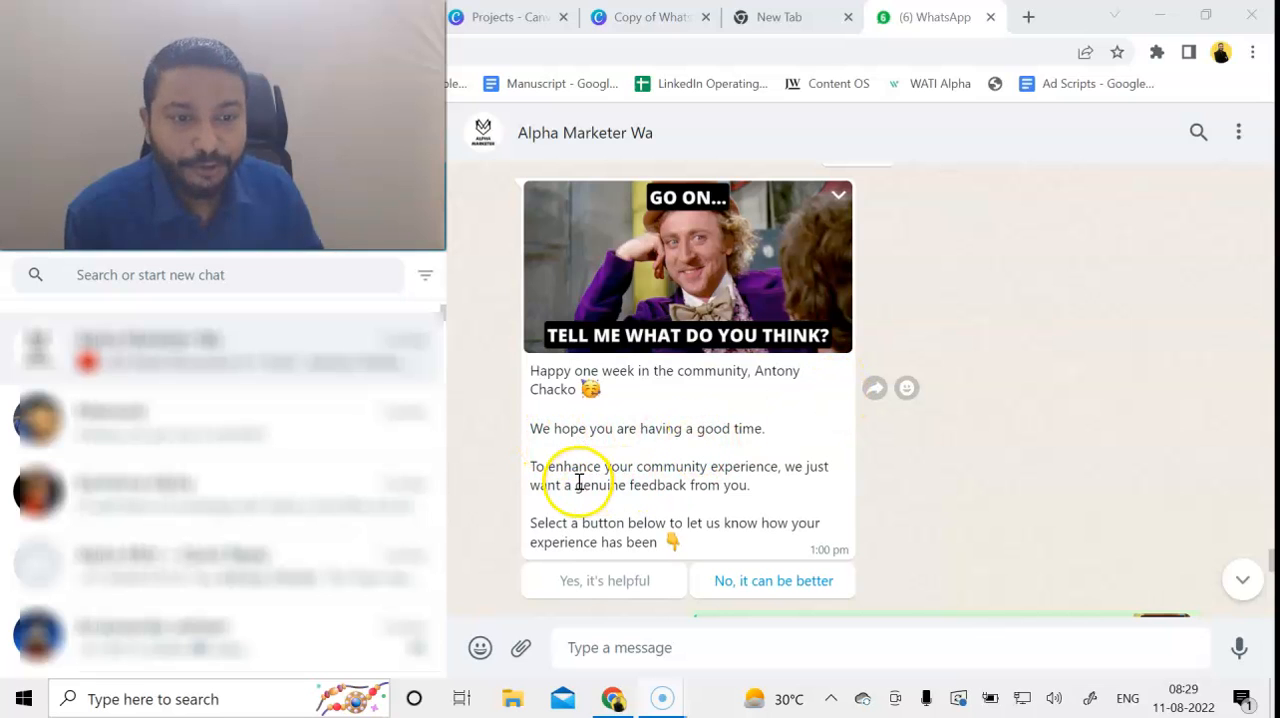
{"action": "mouse_move", "coordinate": [656, 488]}
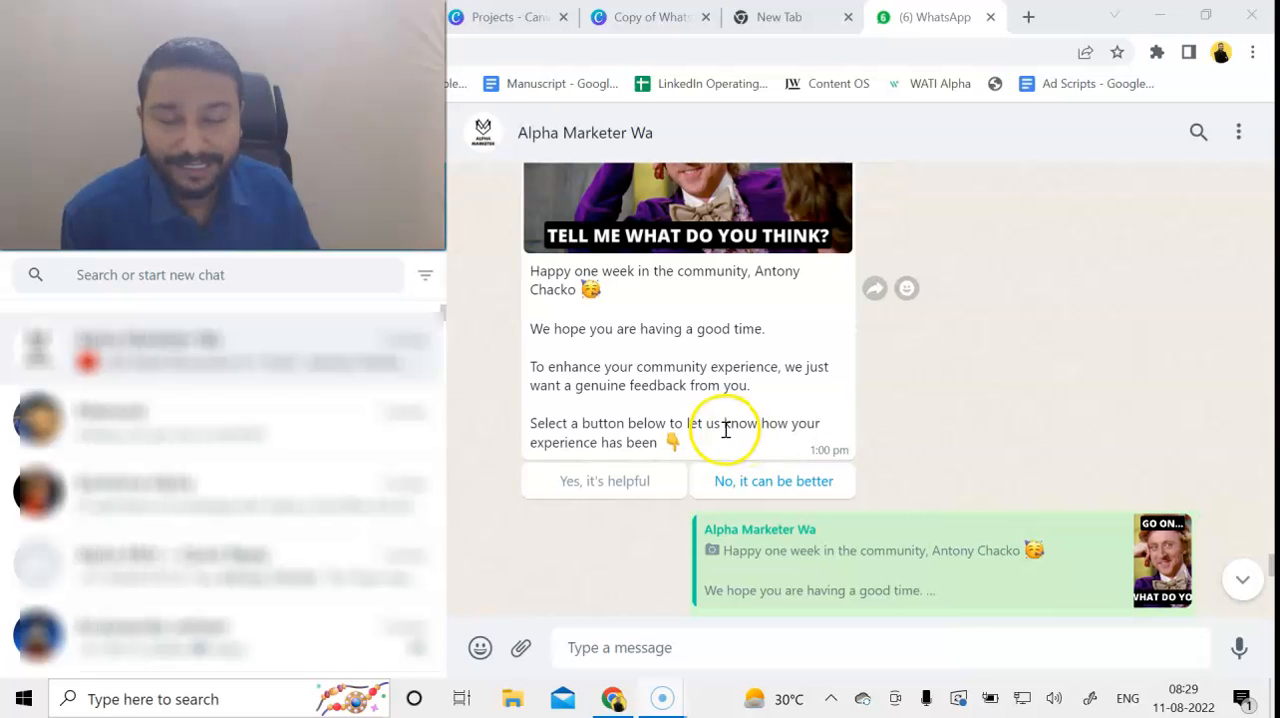
Step: Show the latest Alpha Marketer community message with its Invite Friends option
{"action": "left_click", "coordinate": [604, 480]}
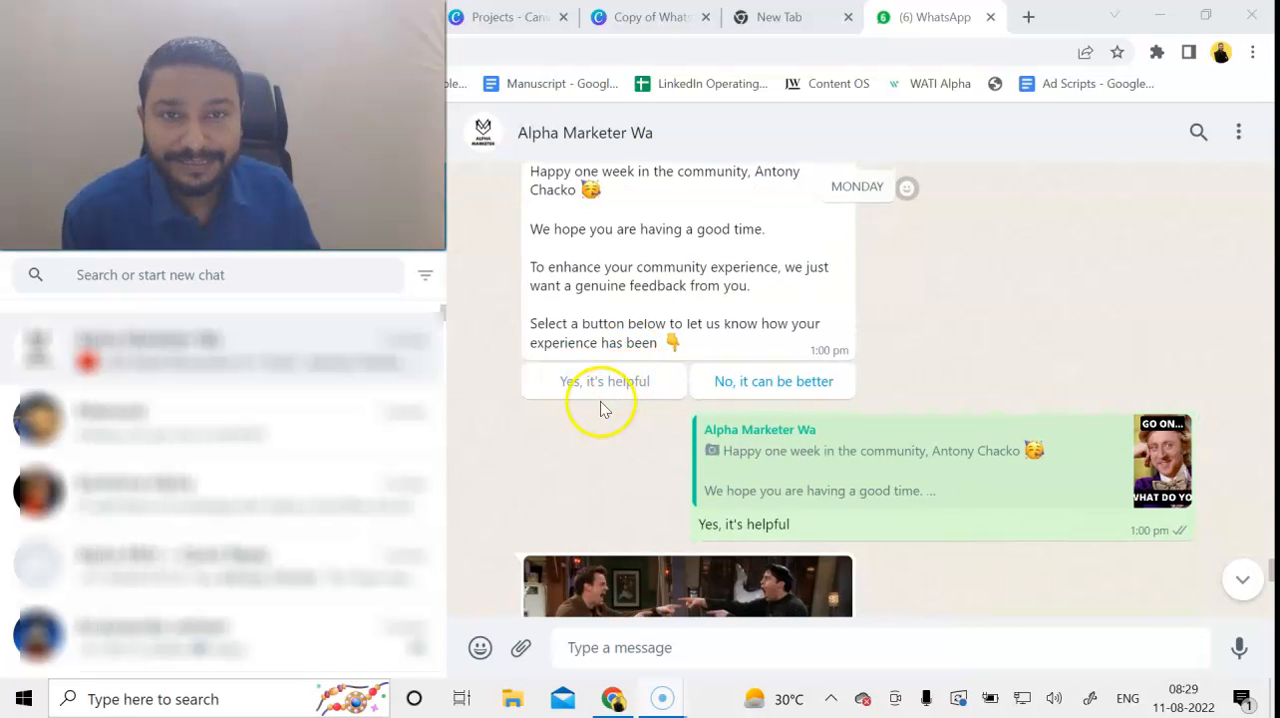
{"action": "mouse_move", "coordinate": [792, 402]}
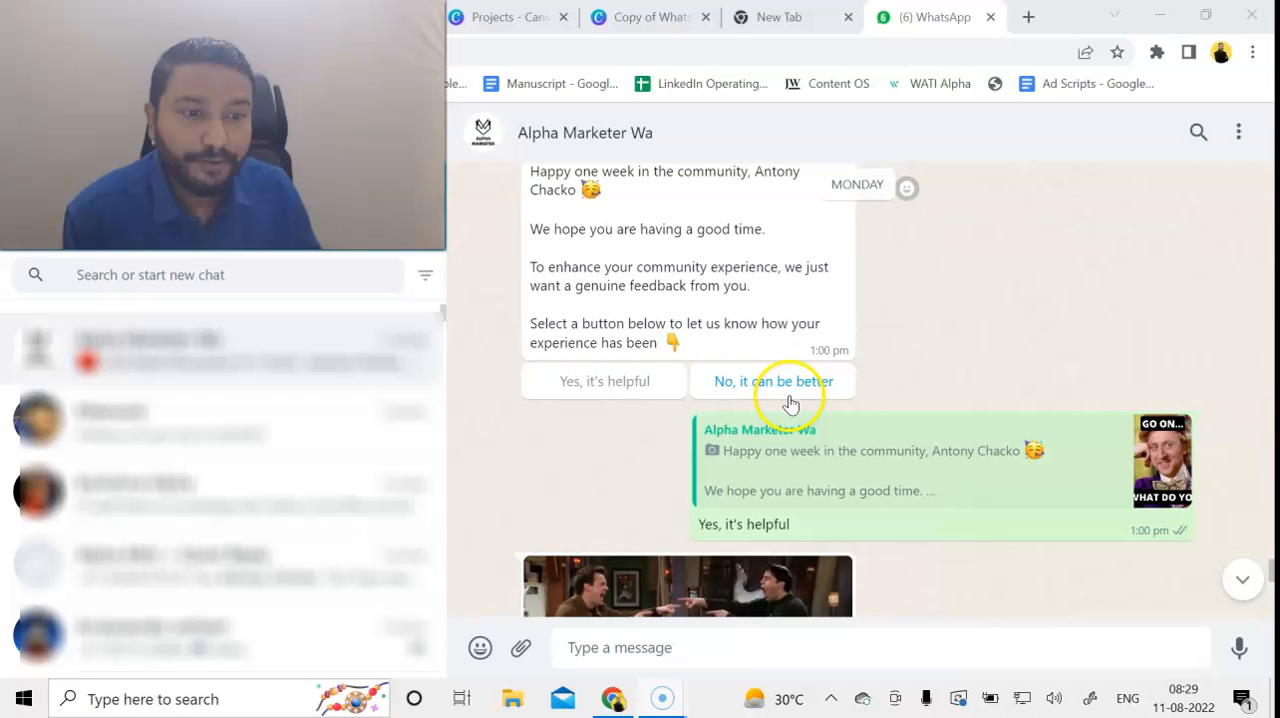
{"action": "mouse_move", "coordinate": [904, 396]}
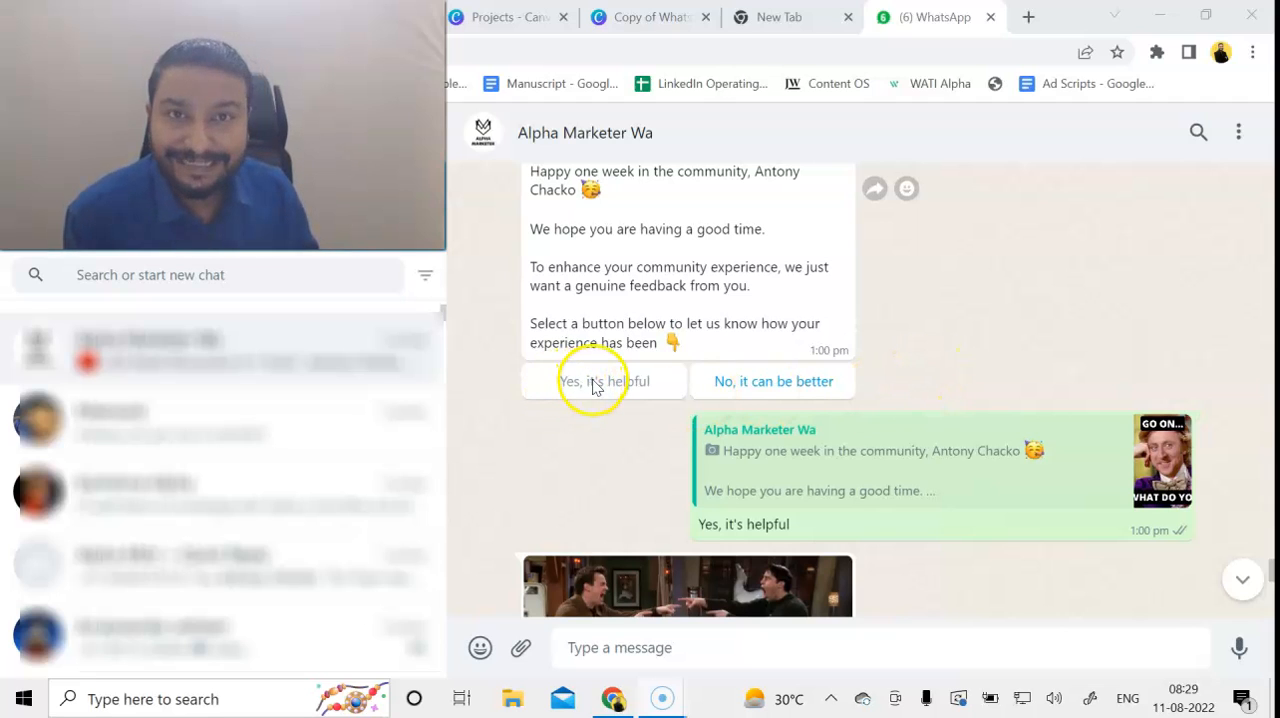
{"action": "scroll", "scroll_direction": "down", "scroll_amount": 3}
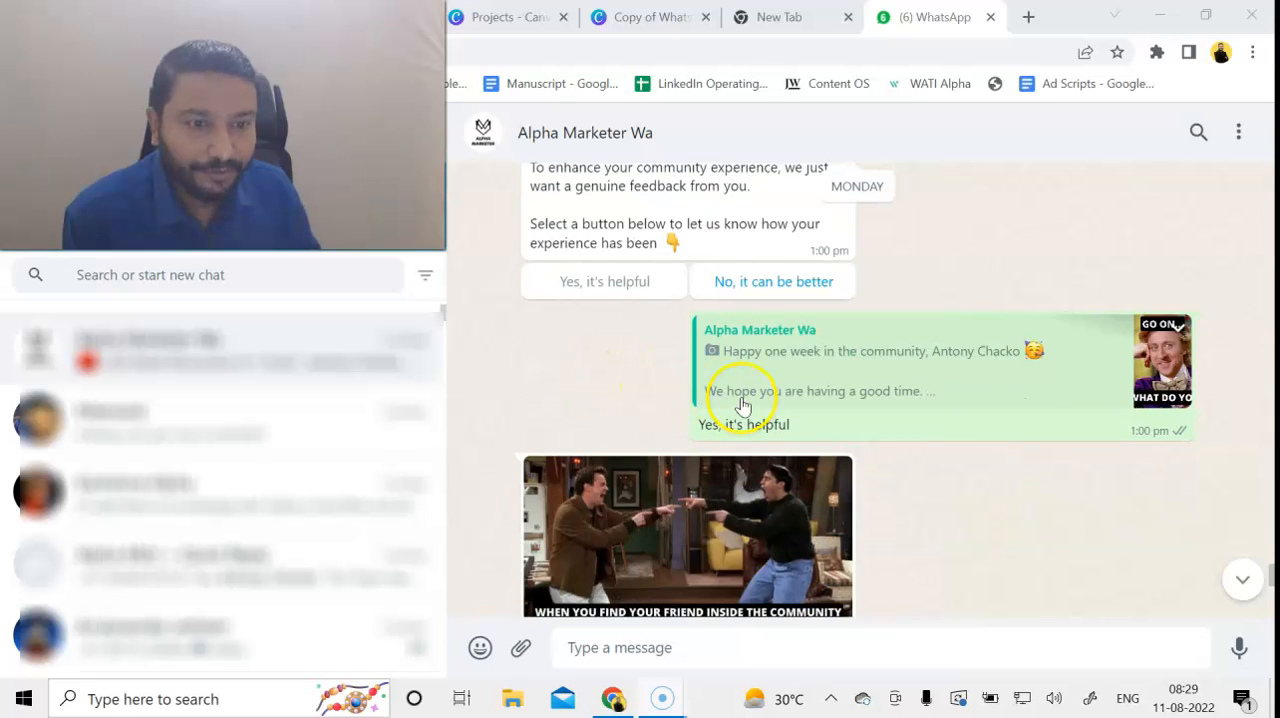
{"action": "scroll", "scroll_direction": "down", "scroll_amount": 3}
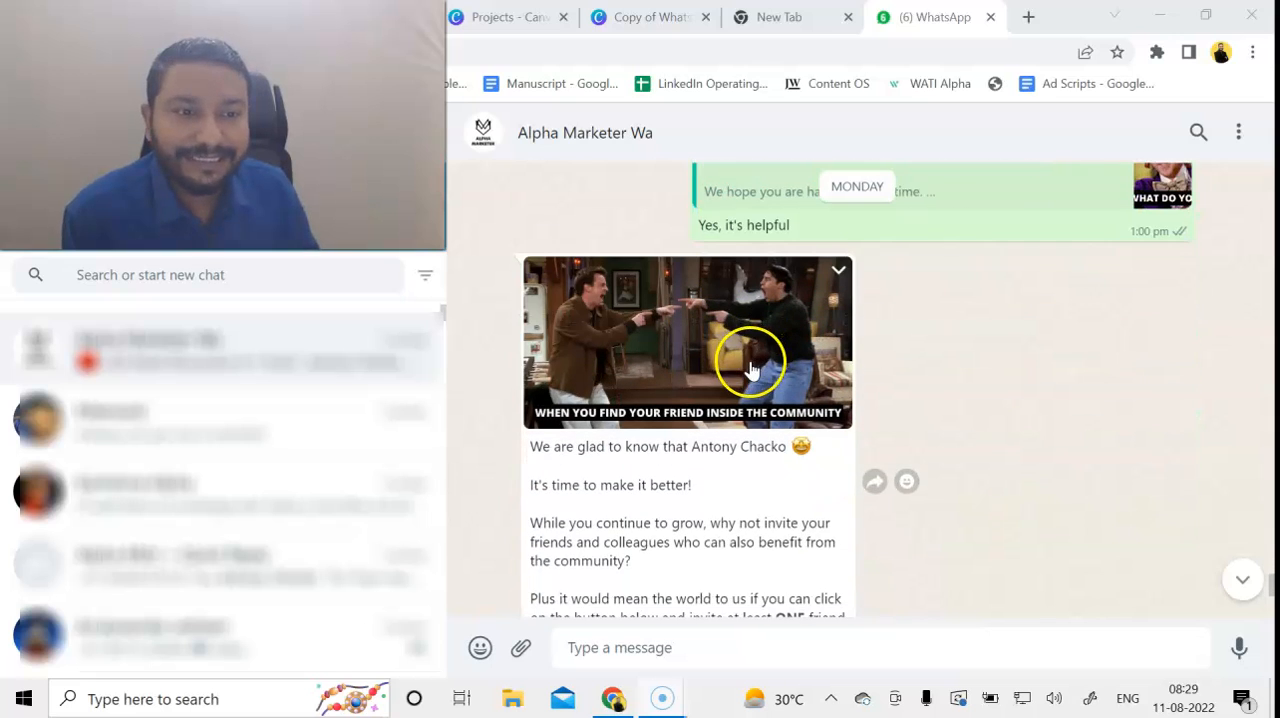
{"action": "scroll", "scroll_direction": "down", "scroll_amount": 3}
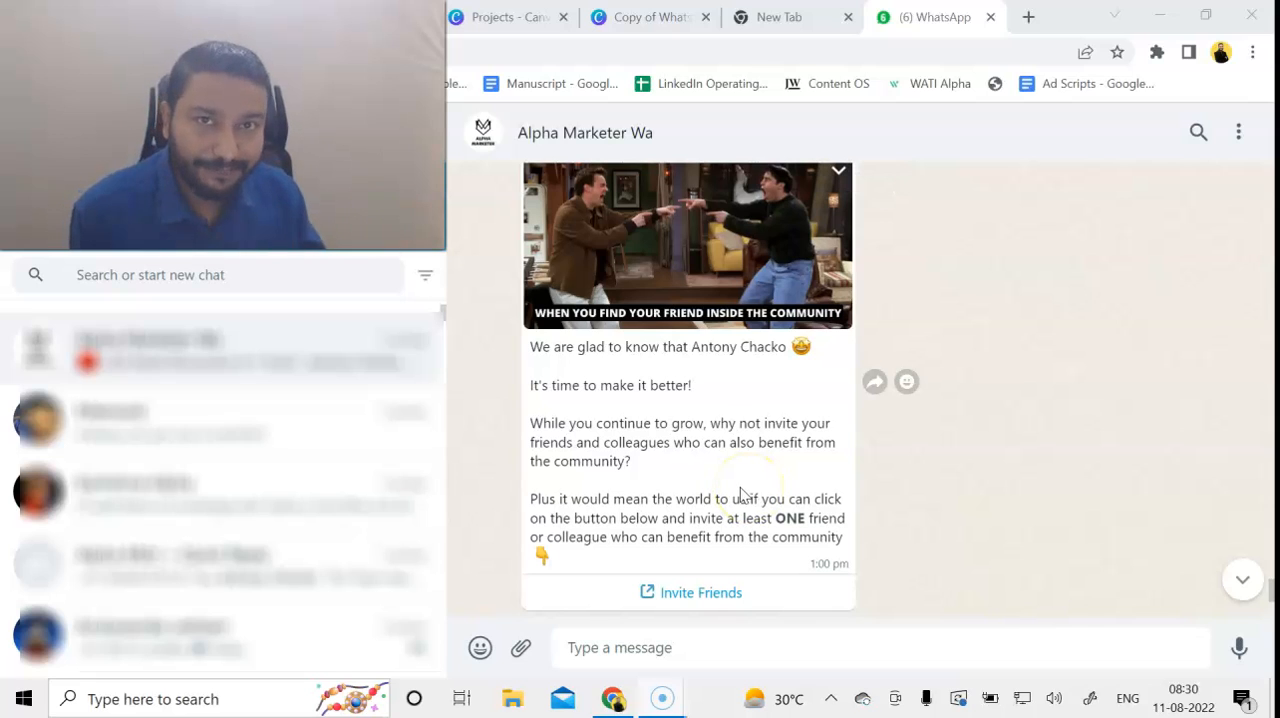
{"action": "mouse_move", "coordinate": [610, 354]}
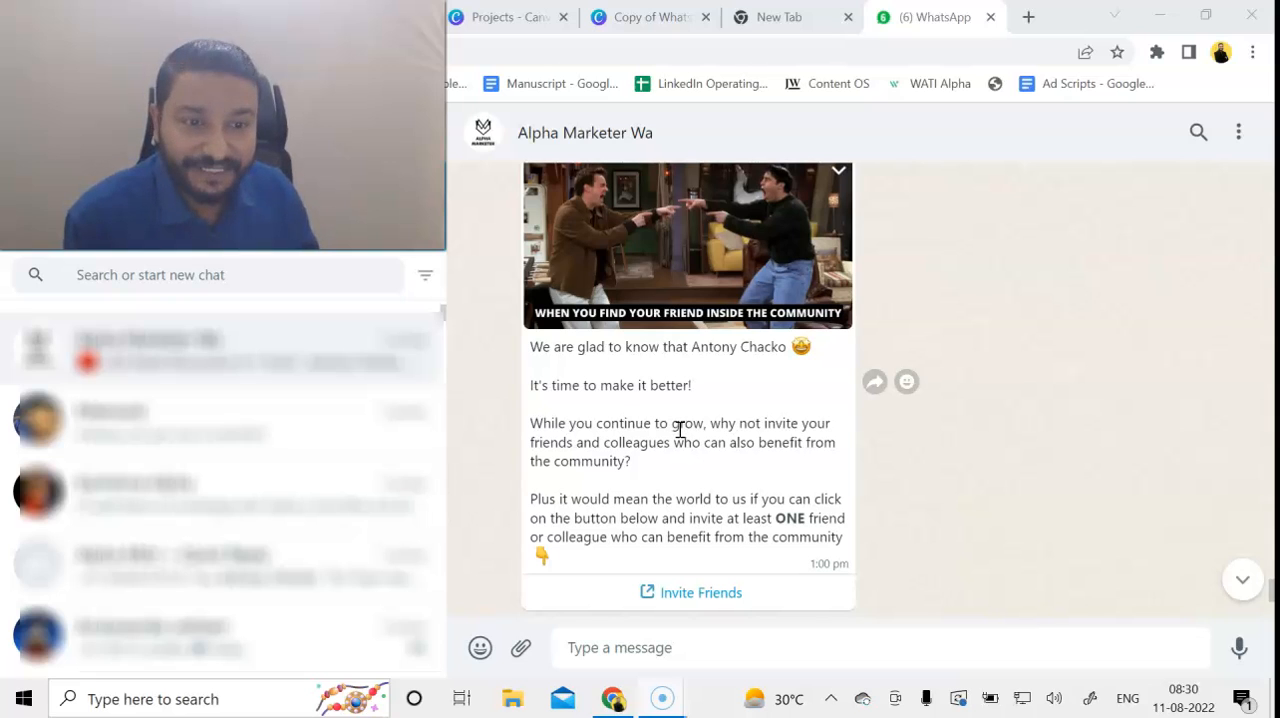
{"action": "mouse_move", "coordinate": [642, 420]}
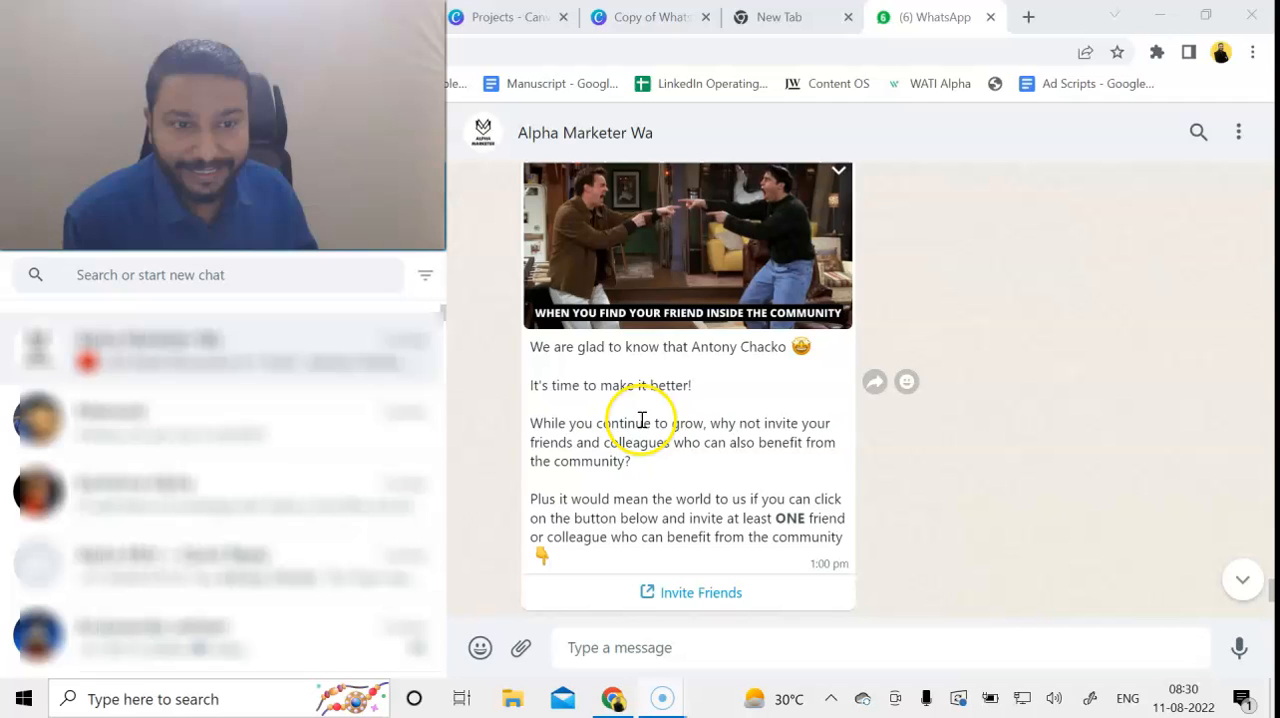
{"action": "mouse_move", "coordinate": [618, 372]}
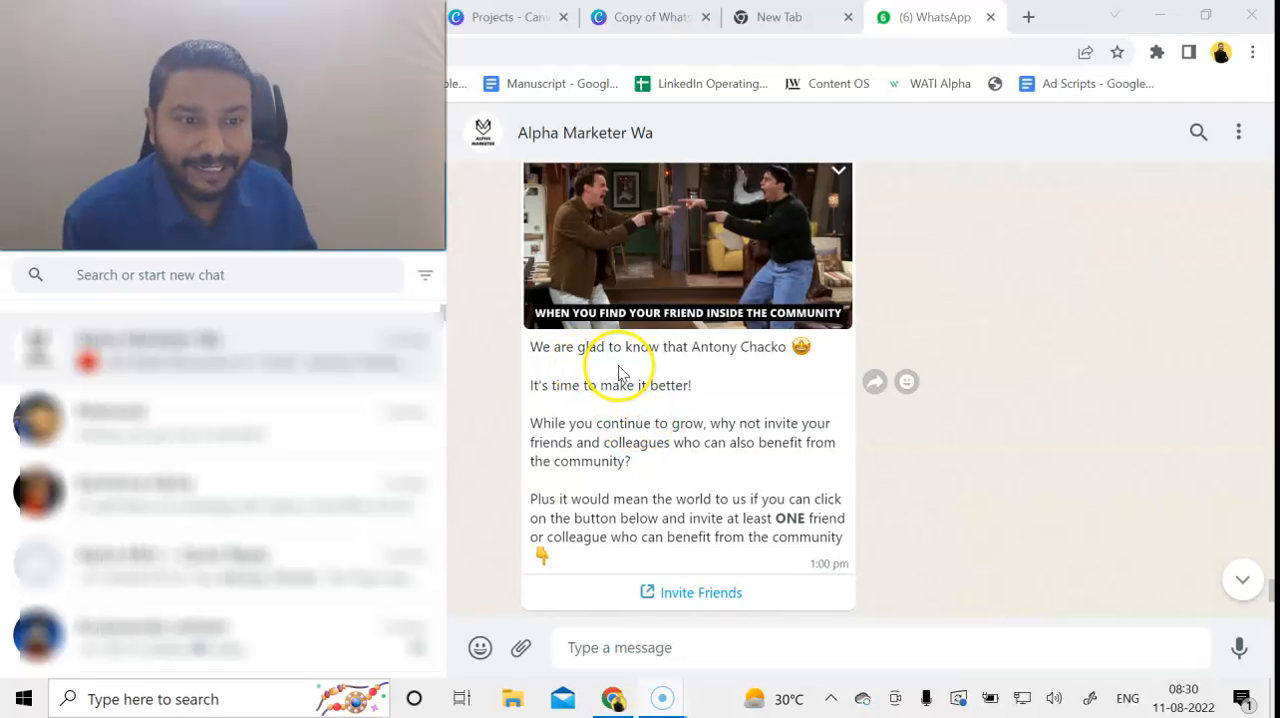
{"action": "mouse_move", "coordinate": [756, 380]}
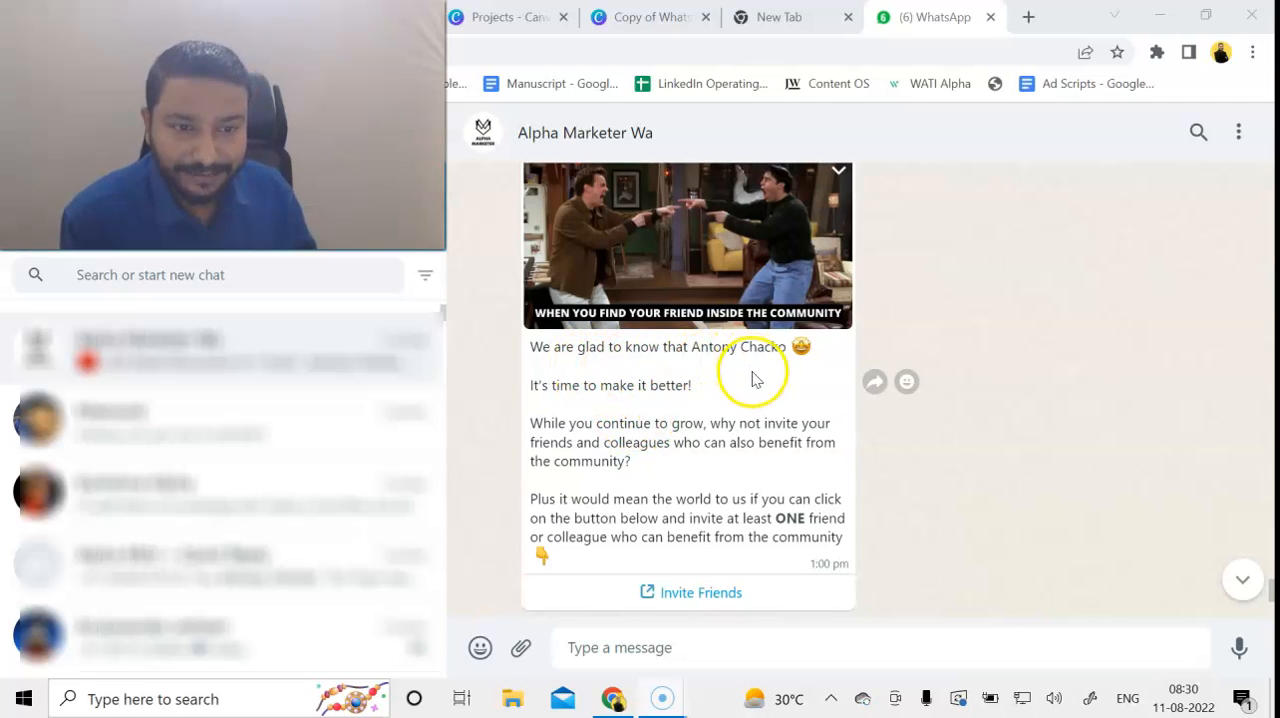
{"action": "mouse_move", "coordinate": [638, 432]}
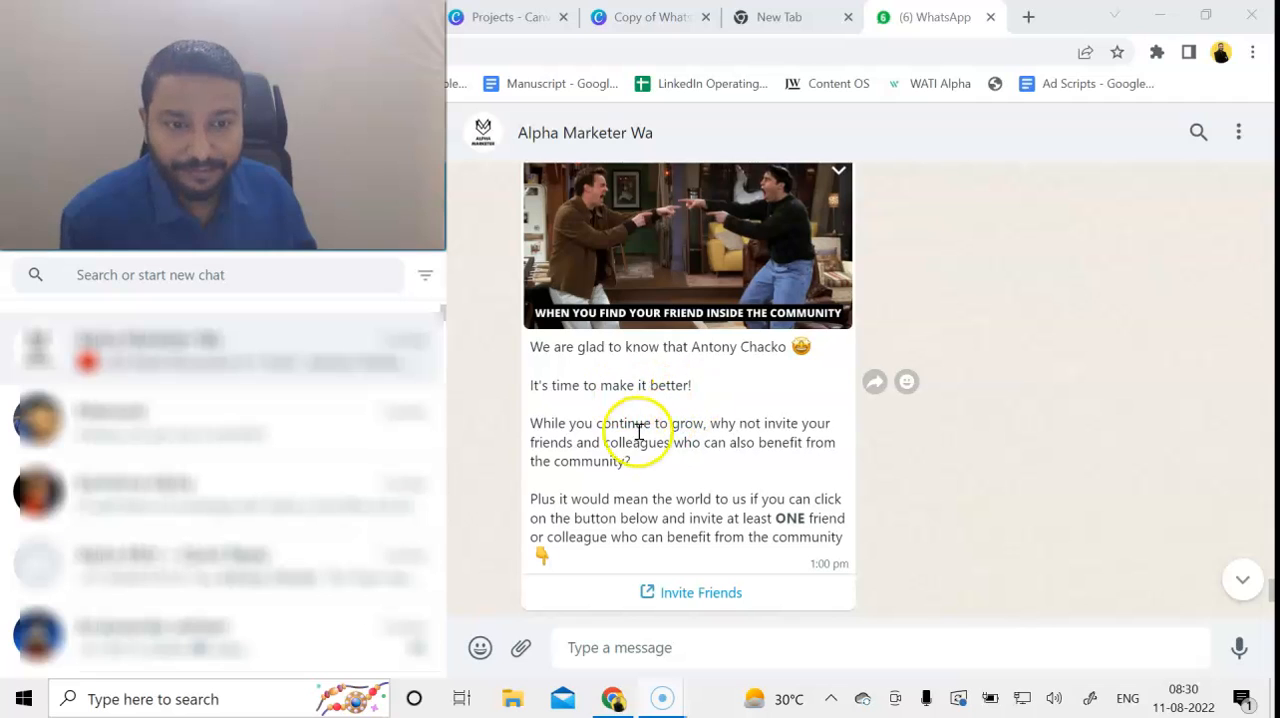
{"action": "mouse_move", "coordinate": [730, 458]}
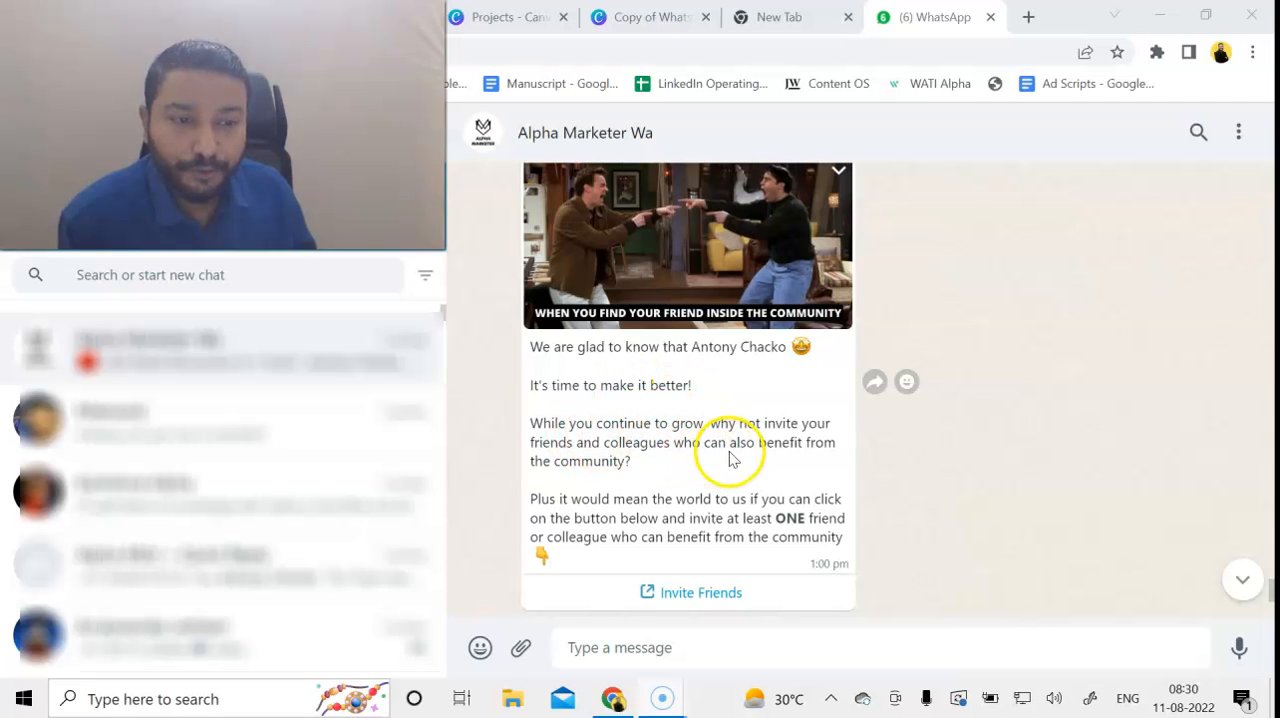
{"action": "mouse_move", "coordinate": [782, 450]}
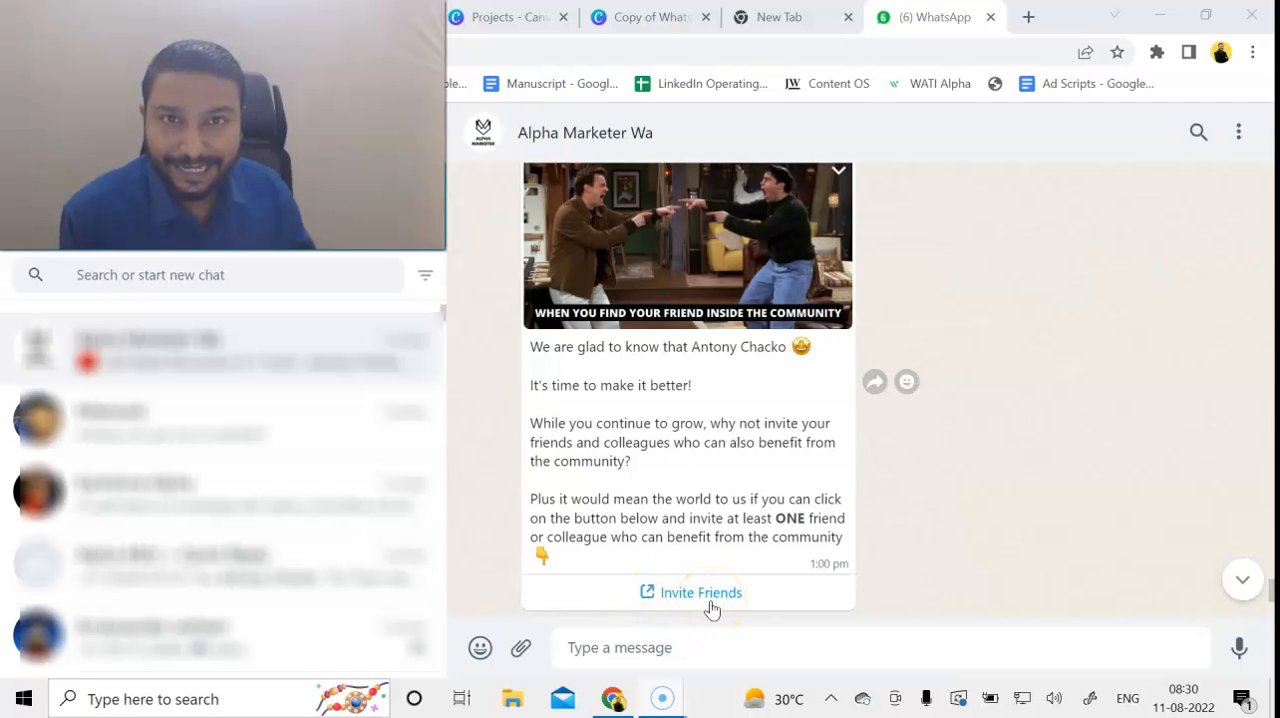
{"action": "mouse_move", "coordinate": [716, 590]}
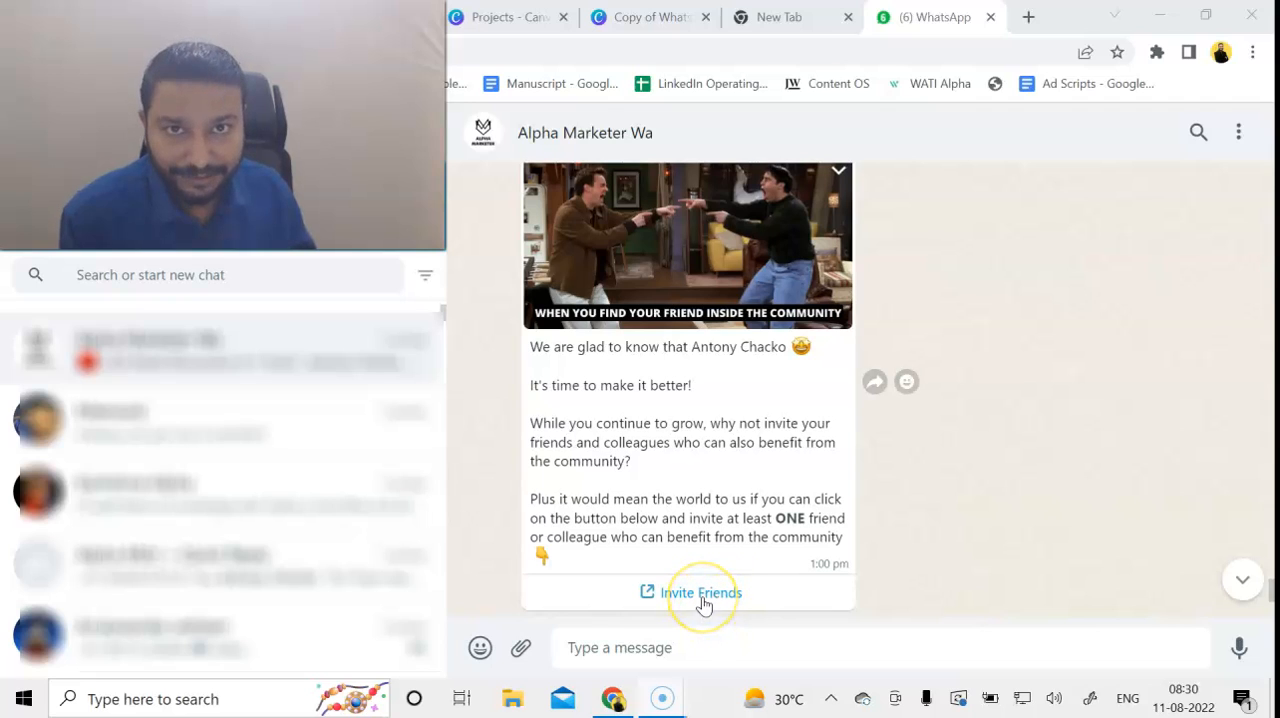
Step: Follow the Invite Friends link through GO and Continue to Chat into WhatsApp Web's 'Send message to' picker
{"action": "left_click", "coordinate": [700, 592]}
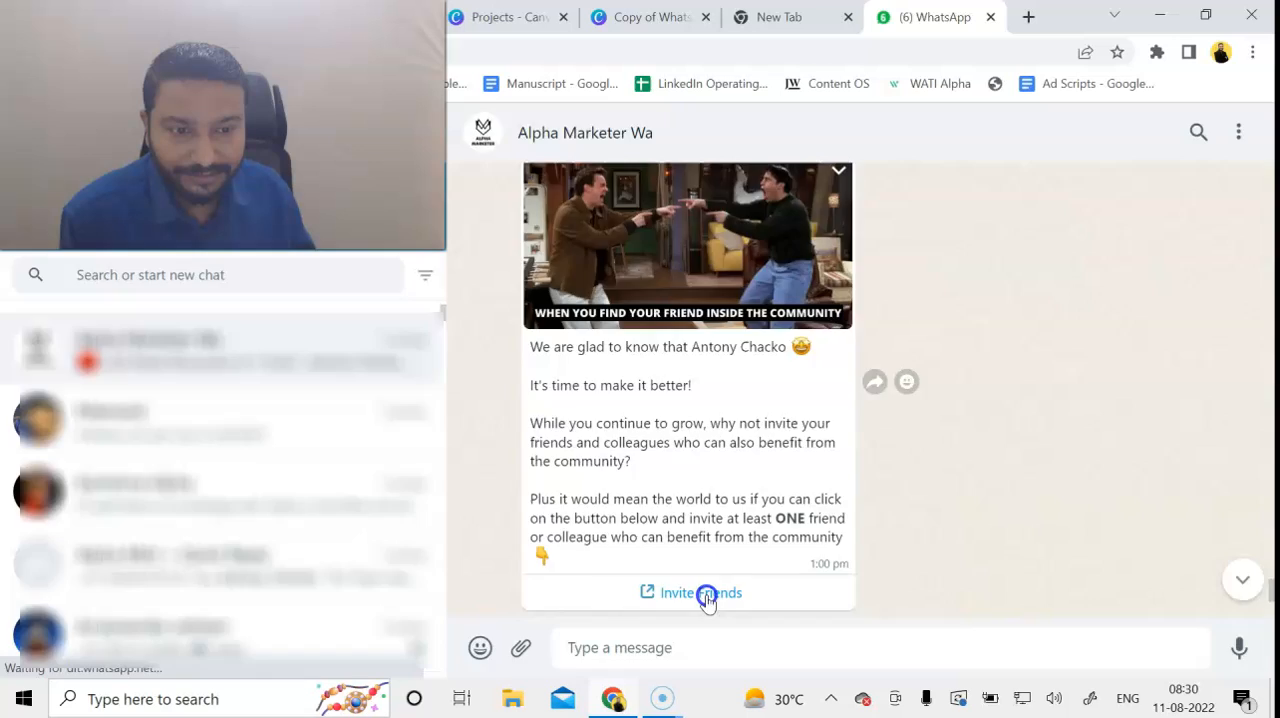
{"action": "left_click", "coordinate": [700, 592]}
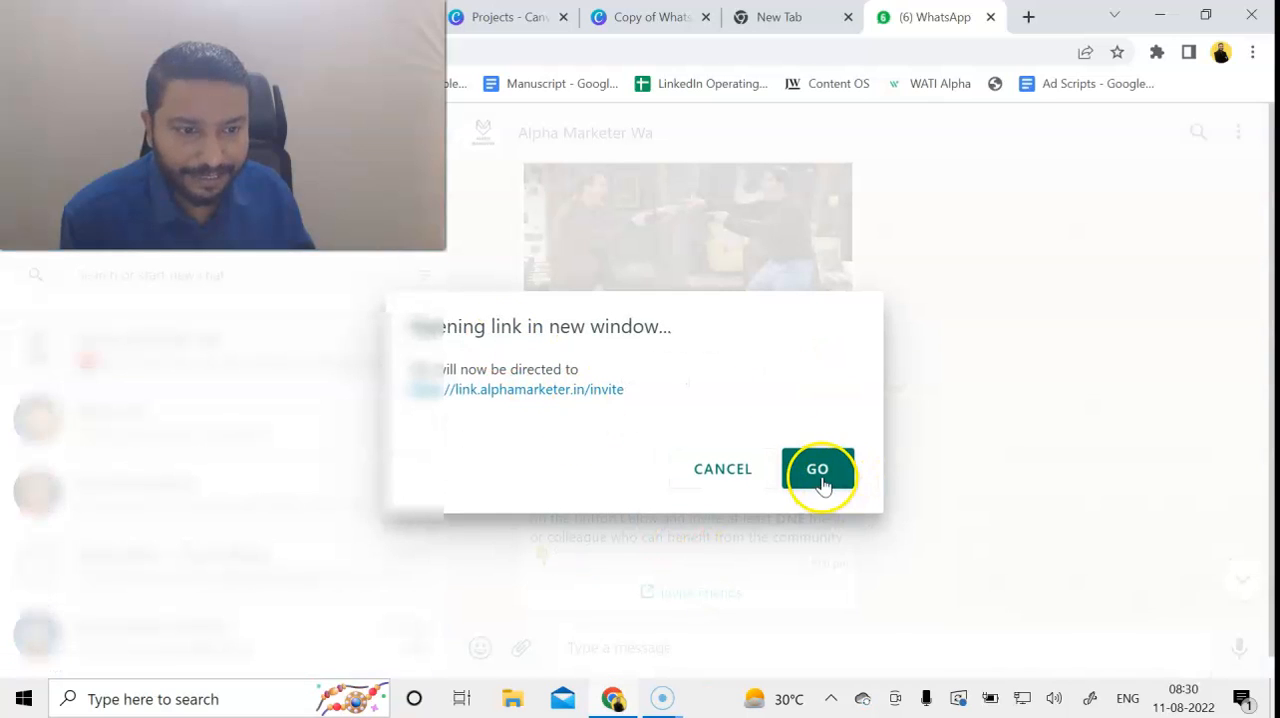
{"action": "left_click", "coordinate": [816, 468]}
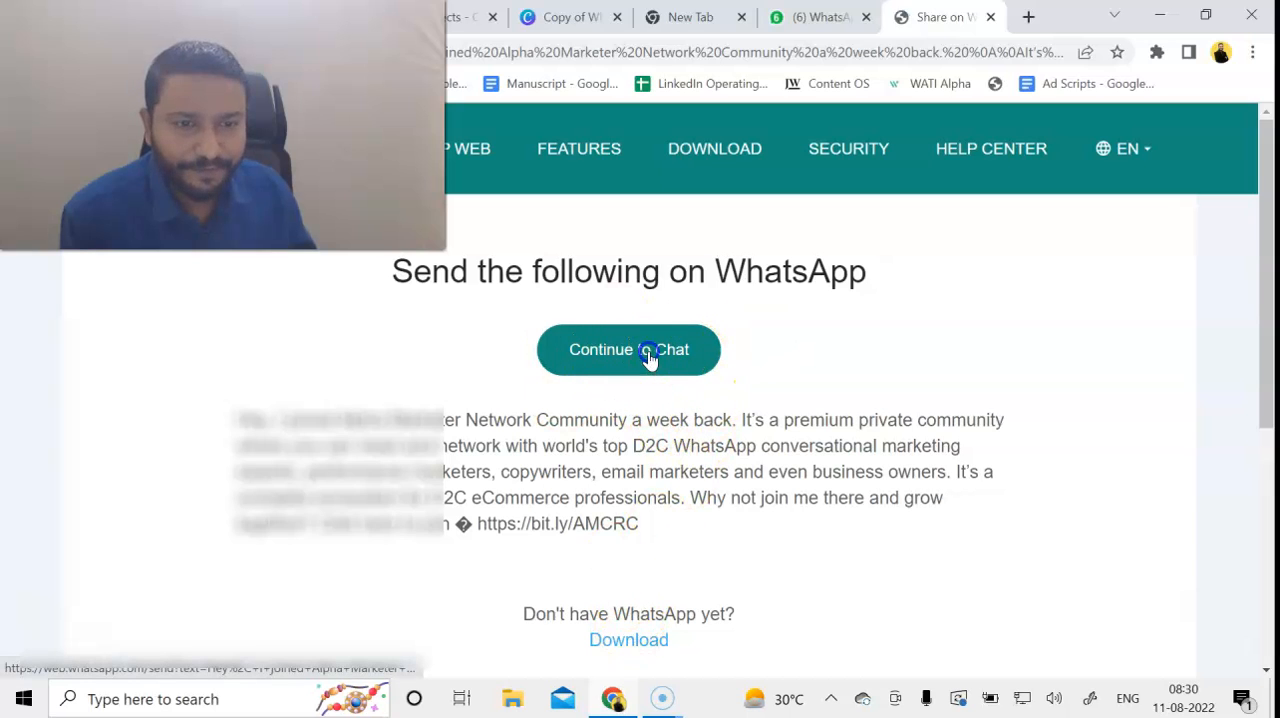
{"action": "left_click", "coordinate": [628, 348]}
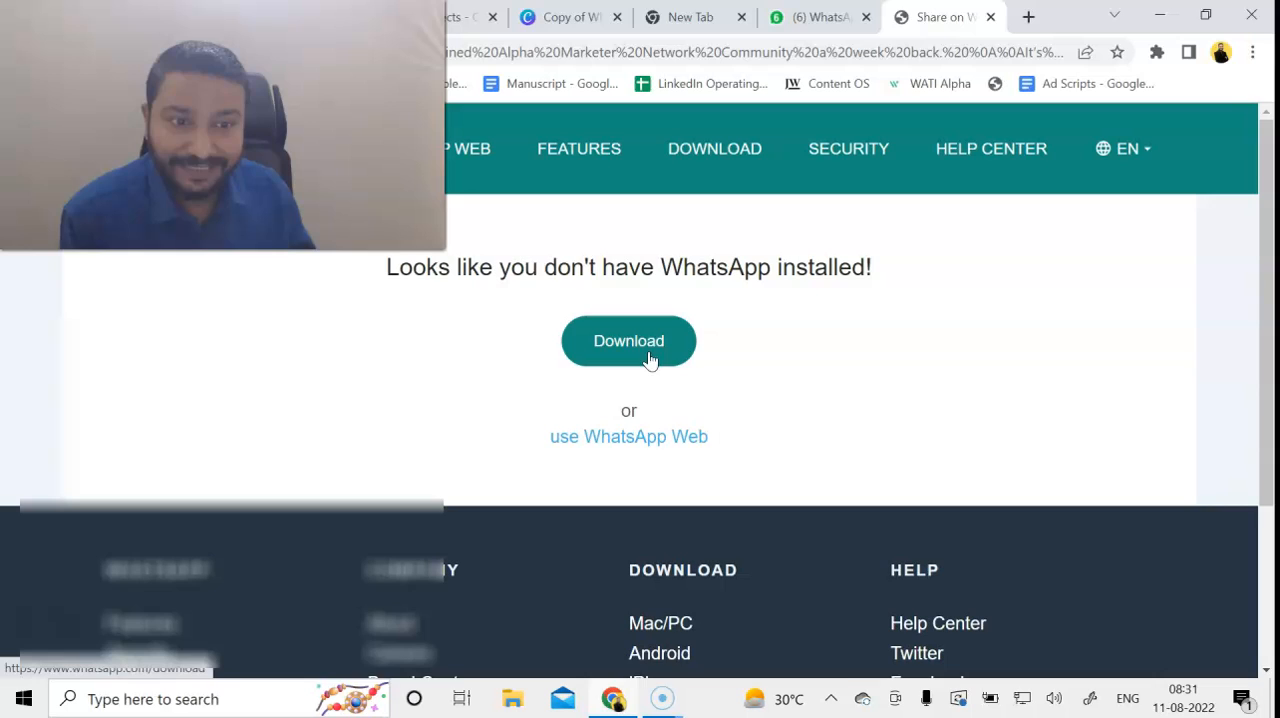
{"action": "left_click", "coordinate": [628, 436]}
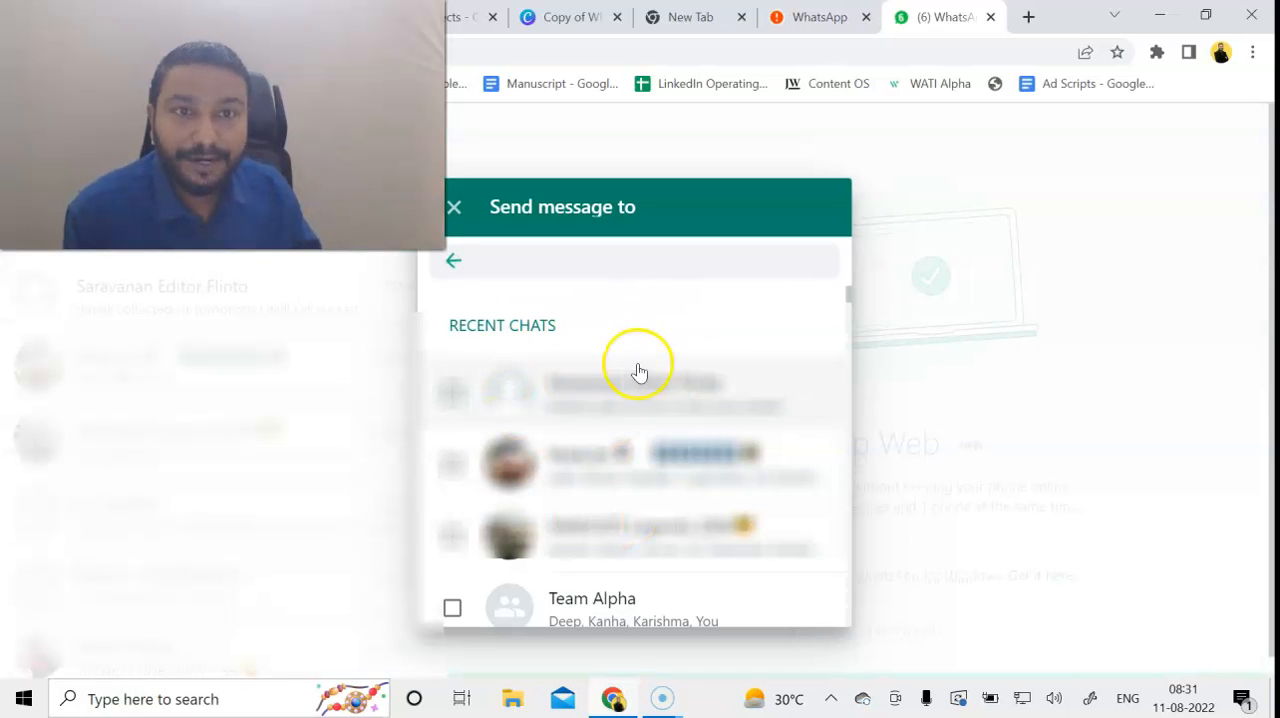
Step: Check one contact in the 'Send message to' list as recipient of the referral message
{"action": "scroll", "scroll_direction": "down", "scroll_amount": 3}
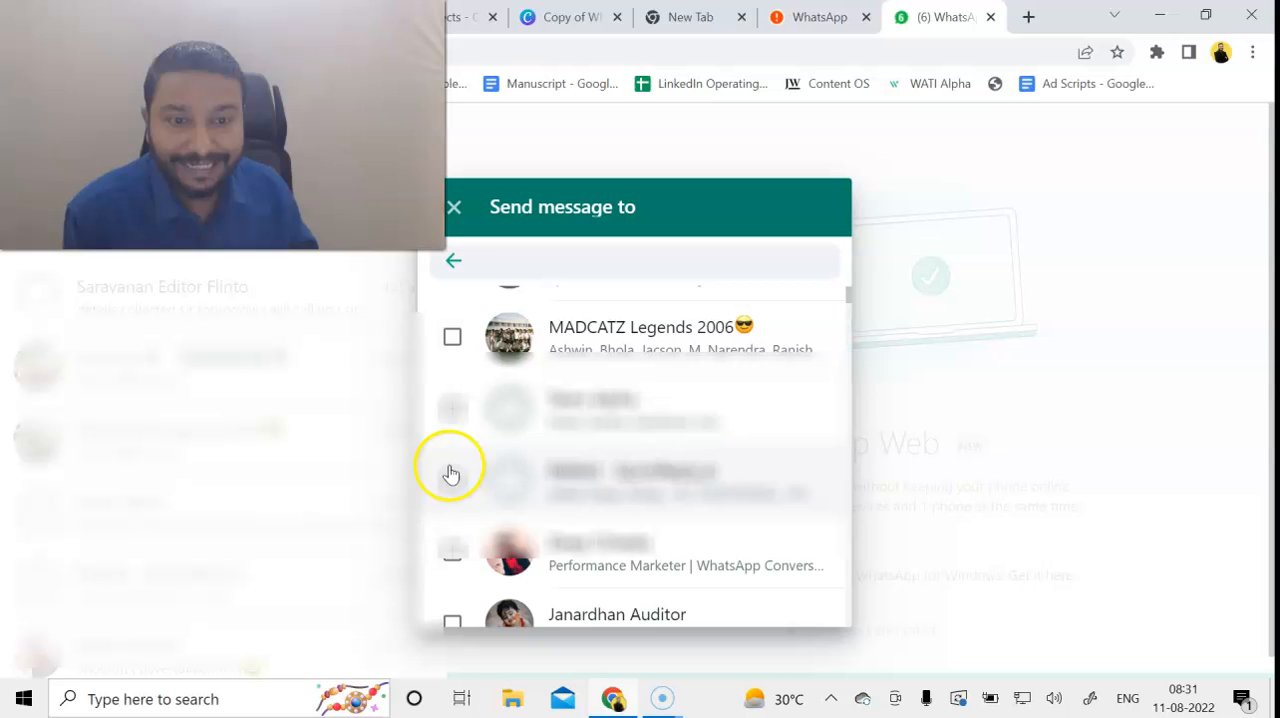
{"action": "mouse_move", "coordinate": [464, 476]}
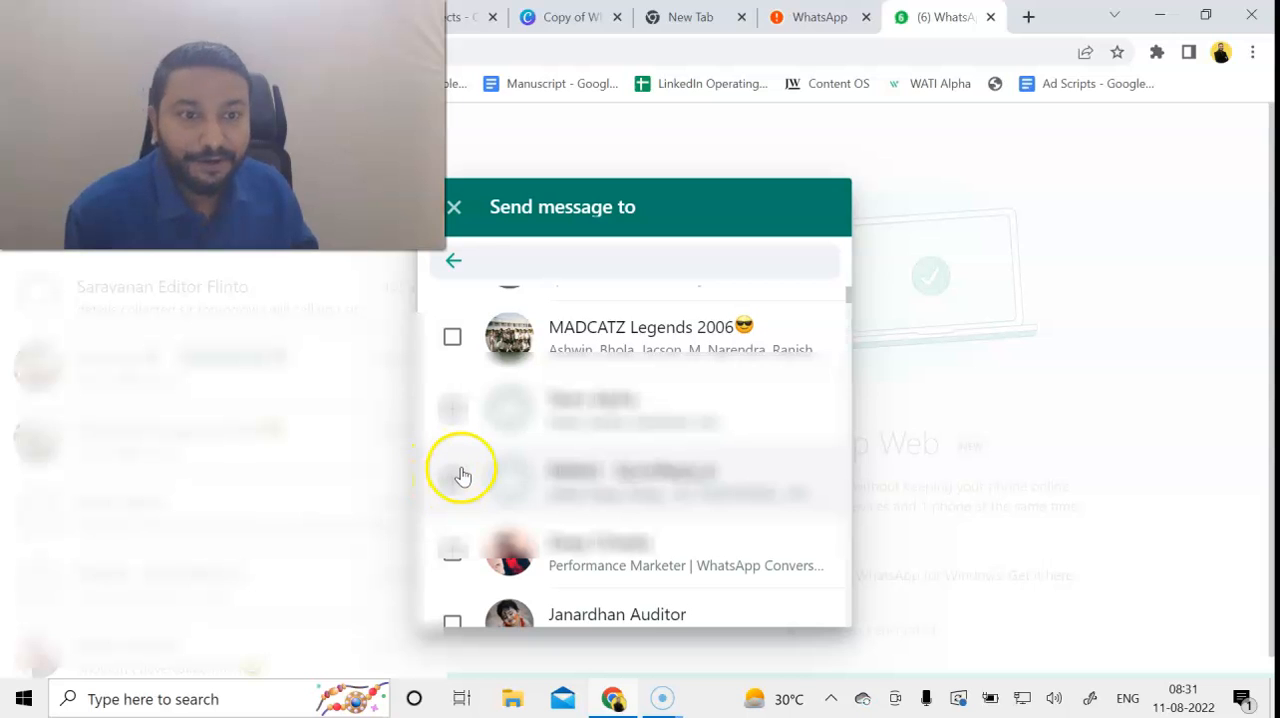
{"action": "left_click", "coordinate": [640, 260]}
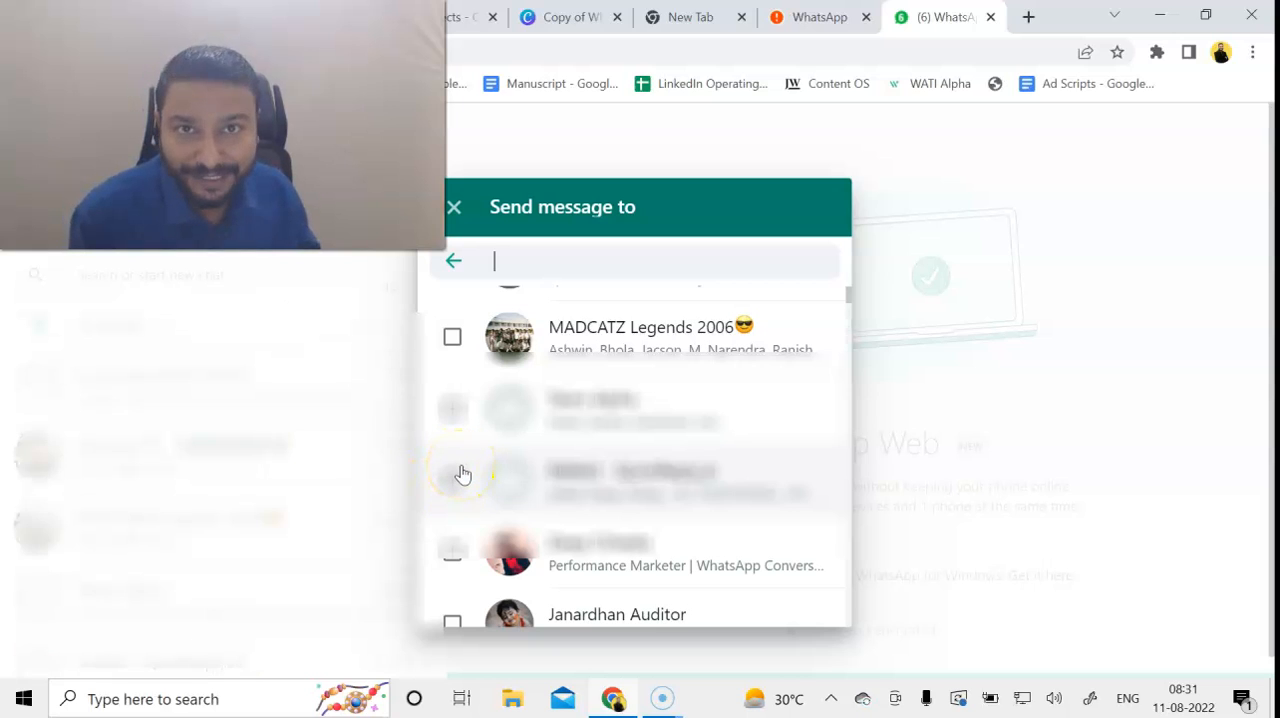
{"action": "scroll", "scroll_direction": "up", "scroll_amount": 3}
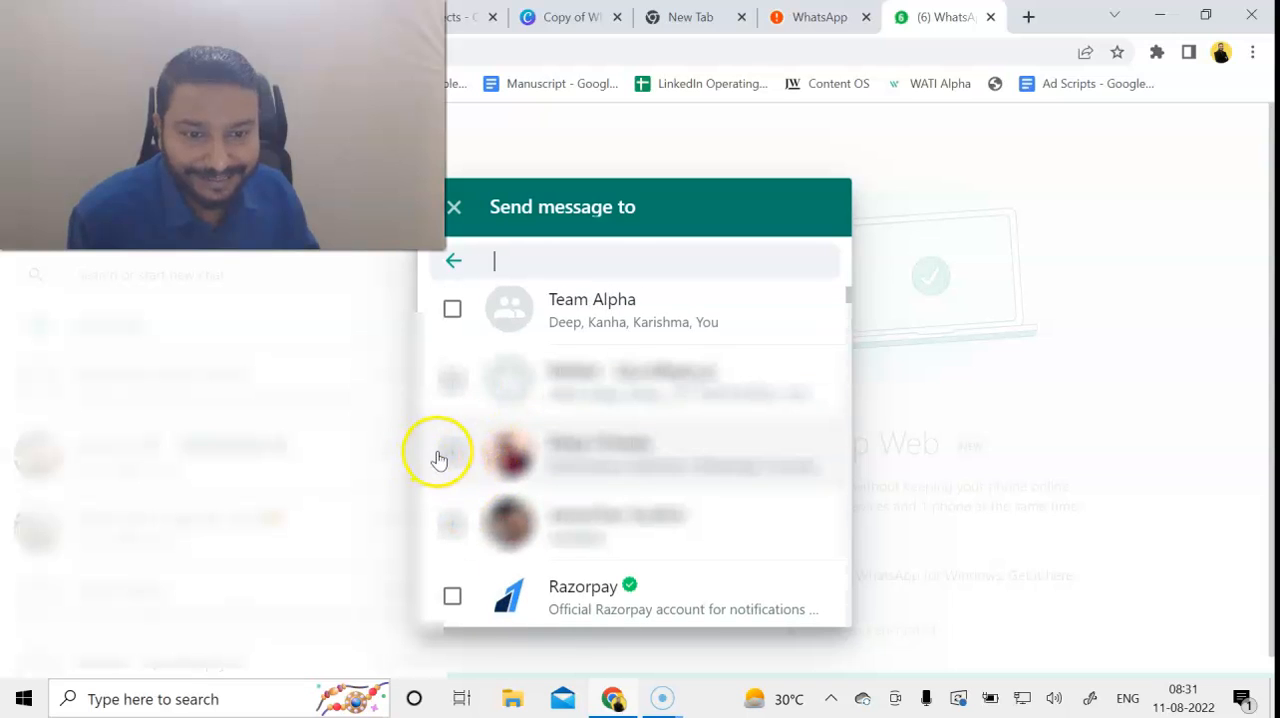
{"action": "left_click", "coordinate": [452, 452]}
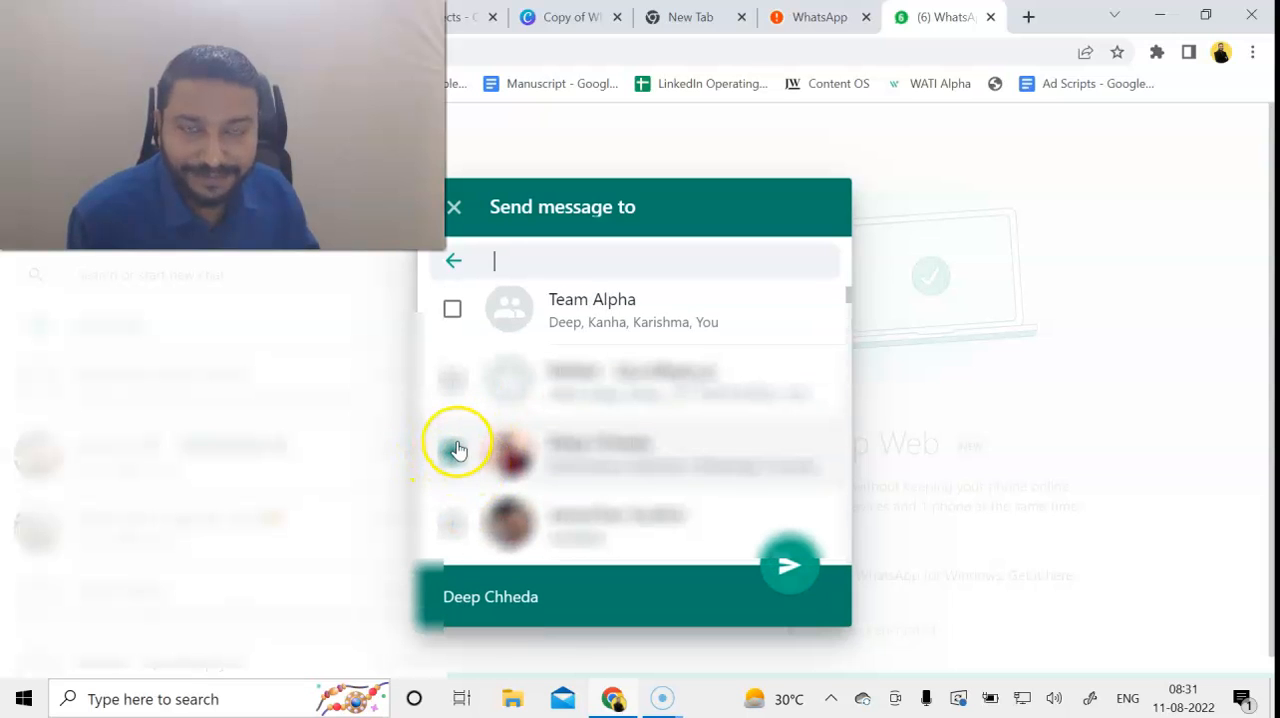
{"action": "mouse_move", "coordinate": [480, 458]}
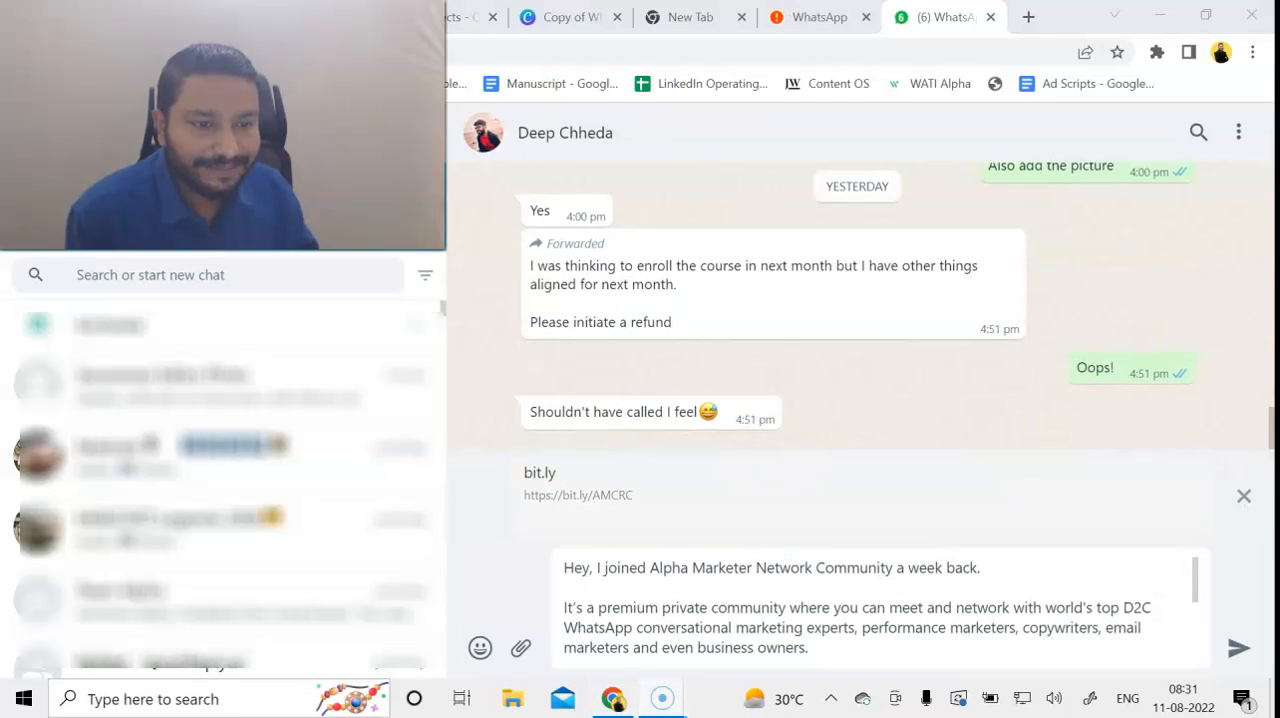
{"action": "mouse_move", "coordinate": [1238, 648]}
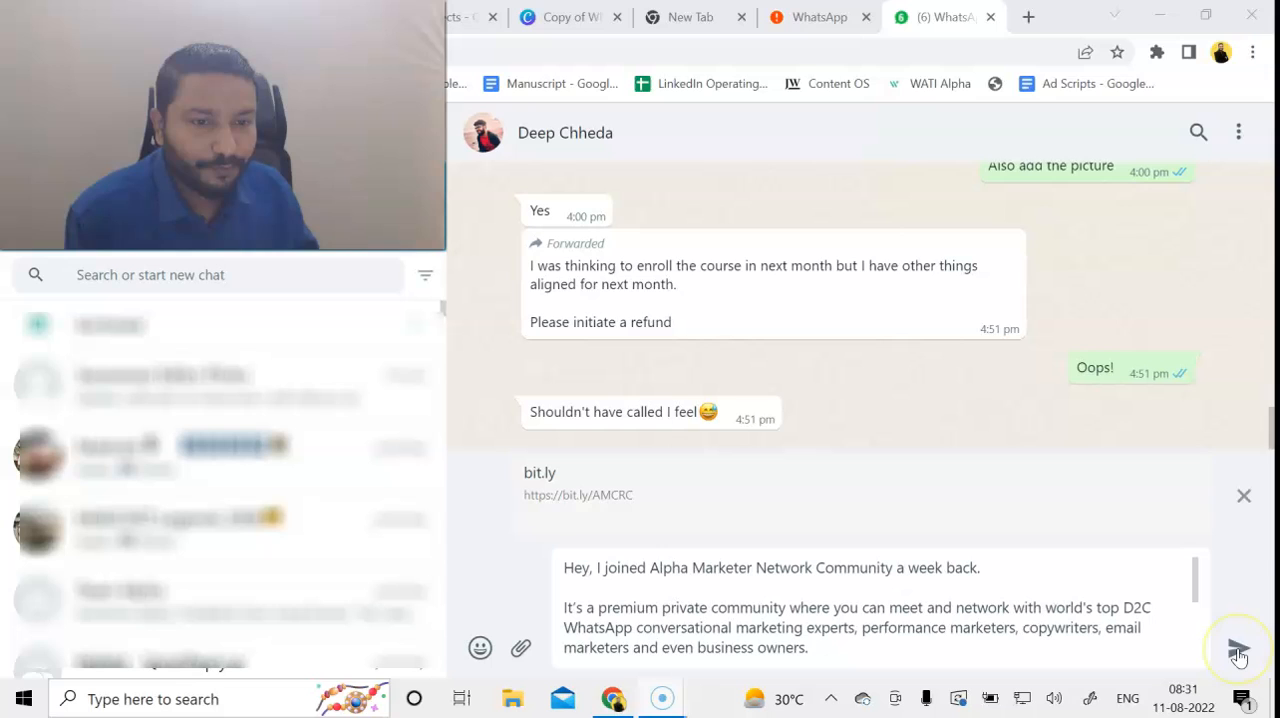
Step: Send the pre-filled referral message with its bit.ly community link to the contact
{"action": "left_click", "coordinate": [1238, 648]}
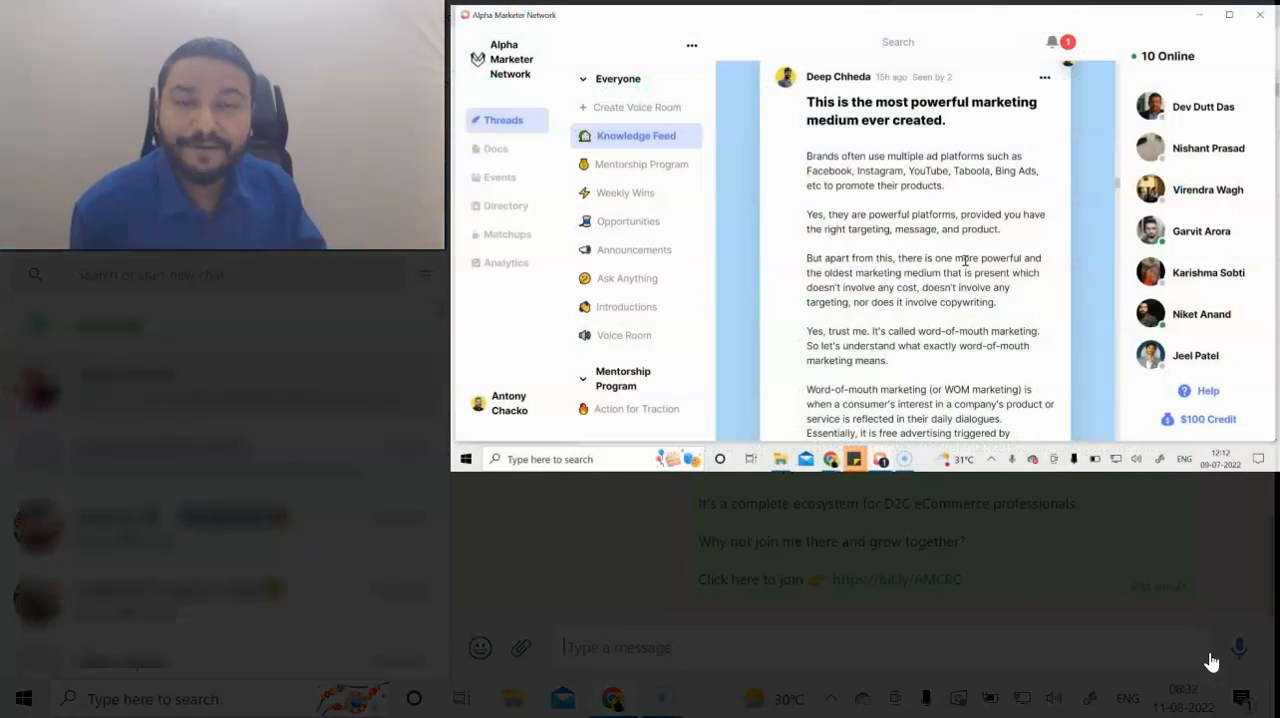
{"action": "scroll", "scroll_direction": "down", "scroll_amount": 3}
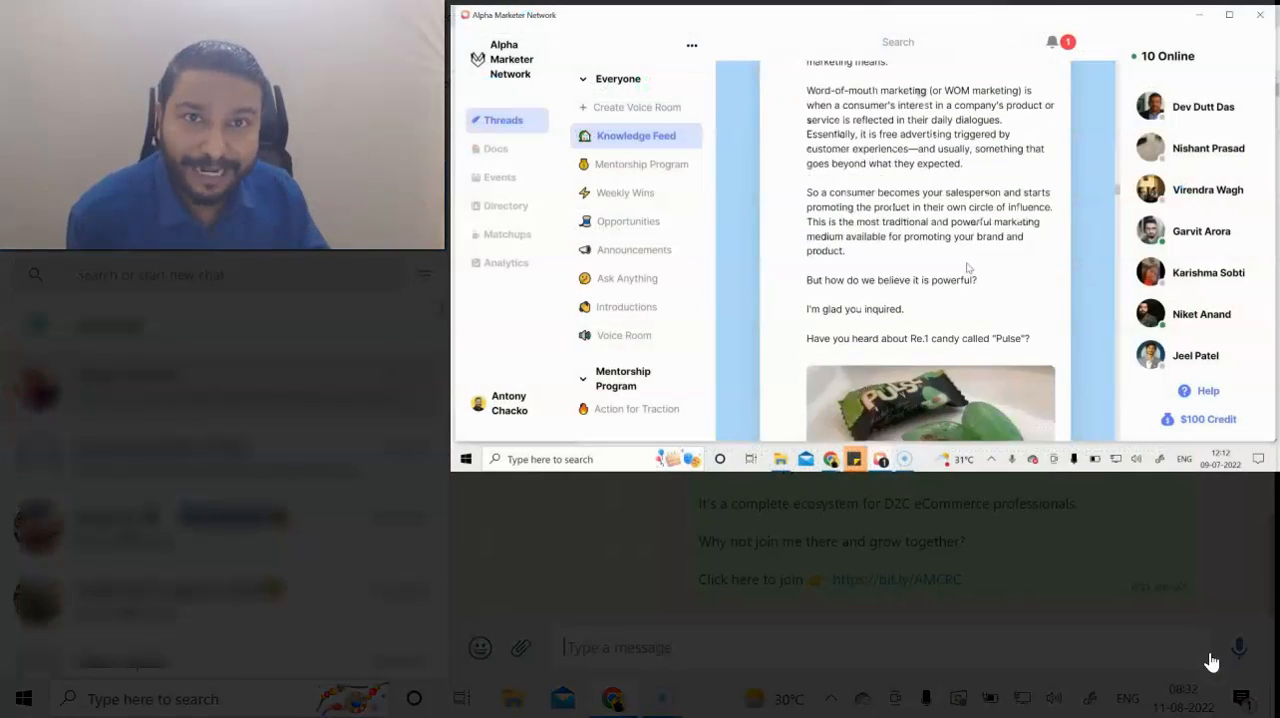
{"action": "scroll", "scroll_direction": "down", "scroll_amount": 3}
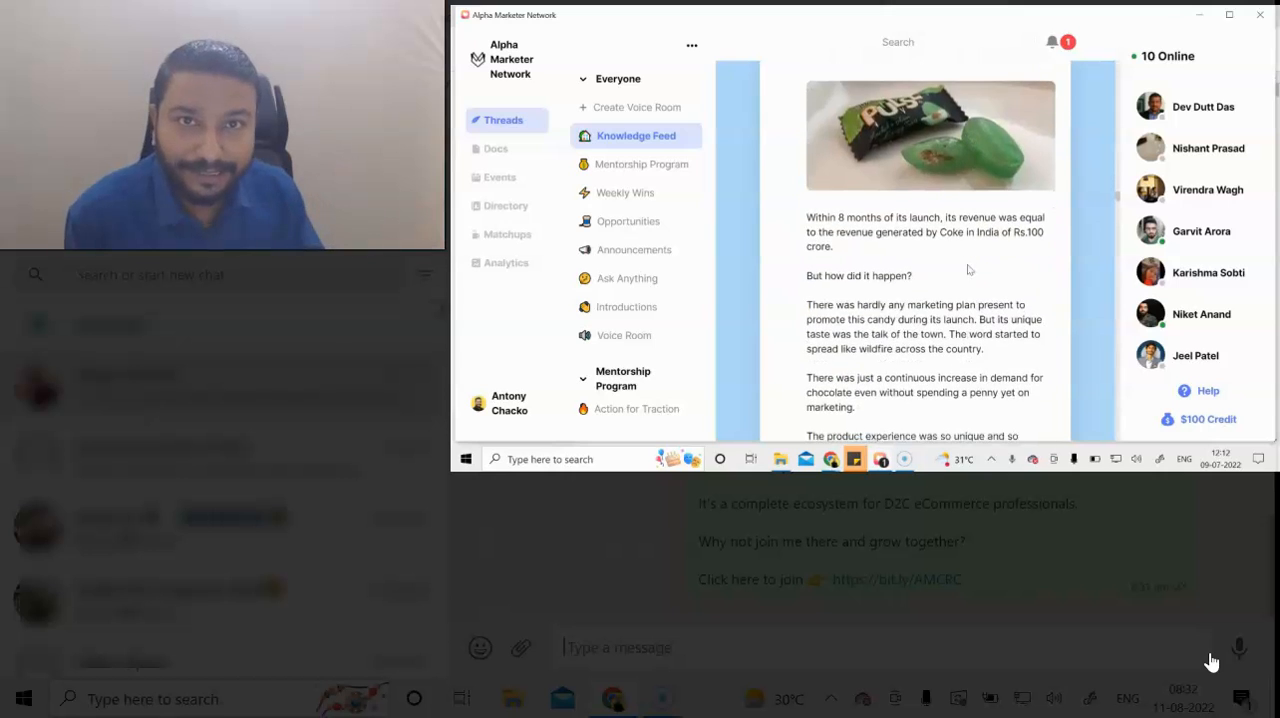
{"action": "scroll", "scroll_direction": "down", "scroll_amount": 3}
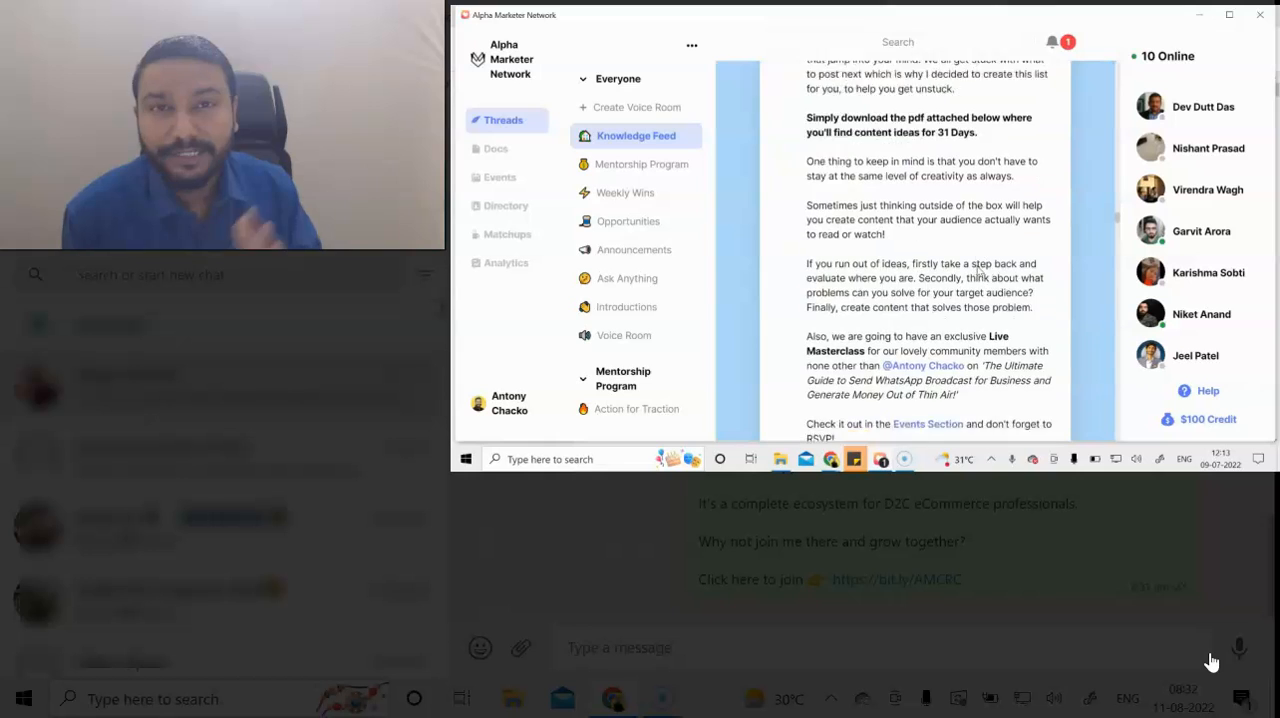
{"action": "scroll", "scroll_direction": "down", "scroll_amount": 3}
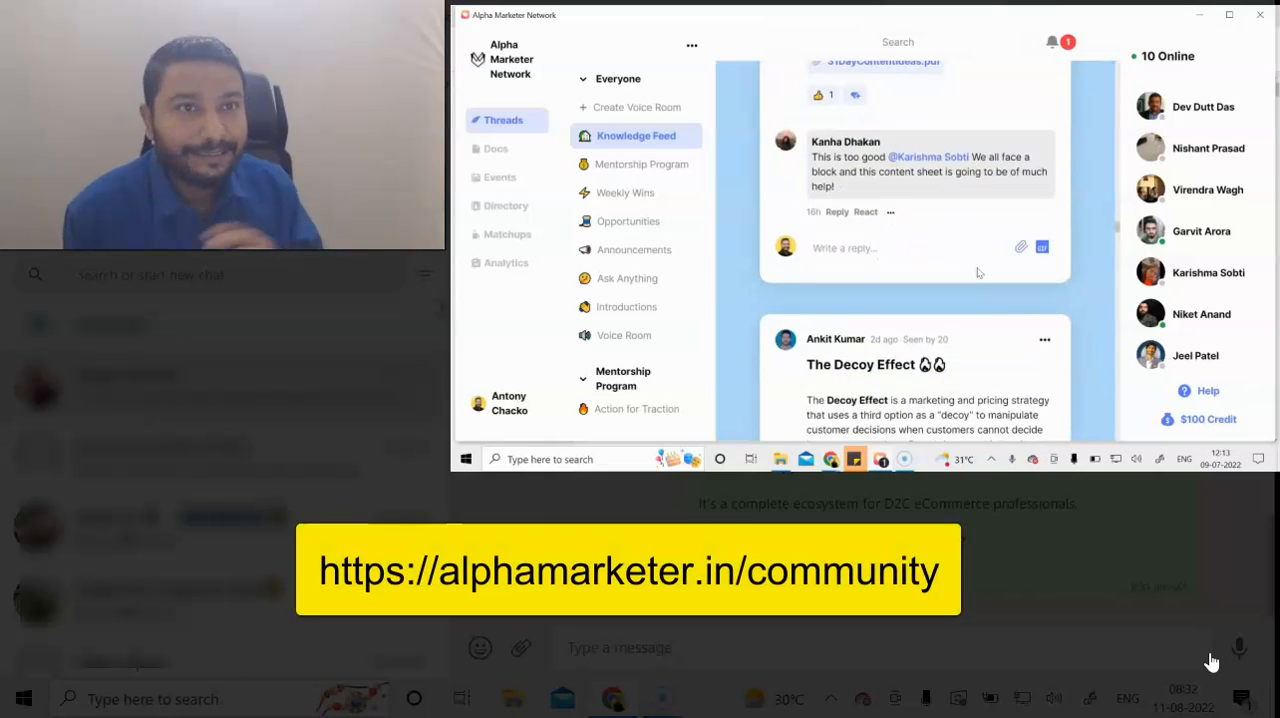
{"action": "scroll", "scroll_direction": "down", "scroll_amount": 3}
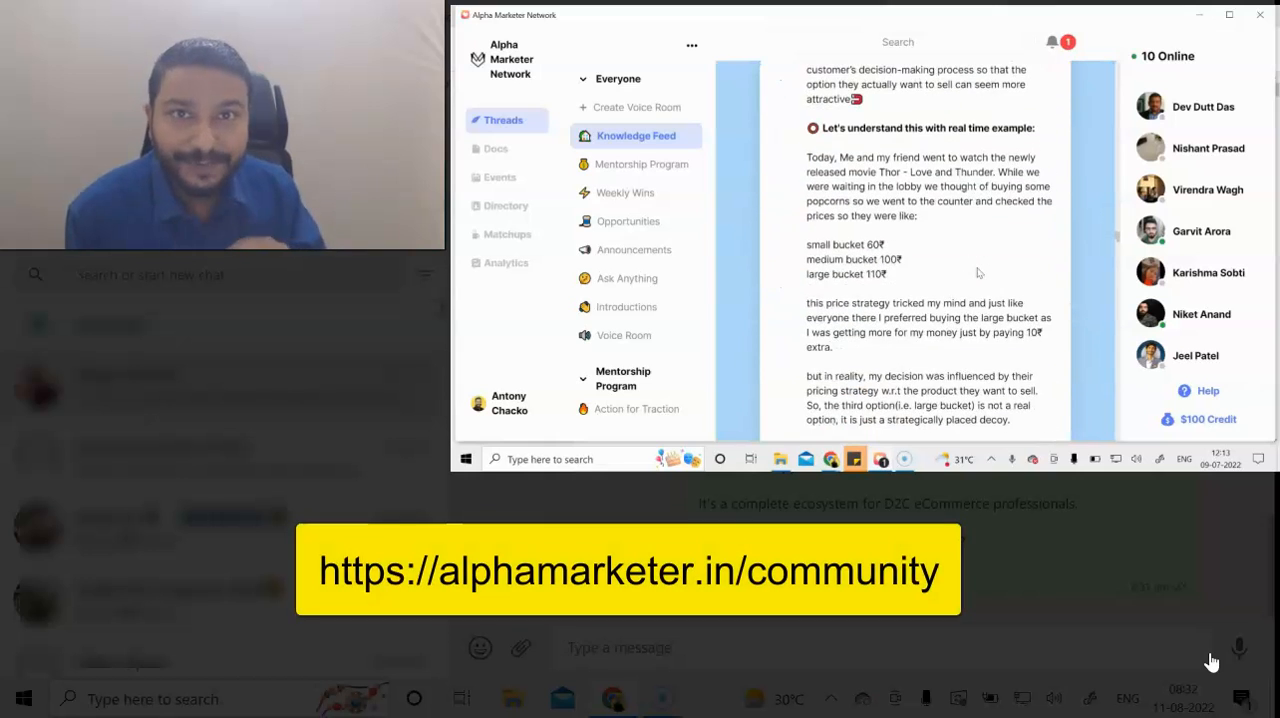
{"action": "scroll", "scroll_direction": "down", "scroll_amount": 3}
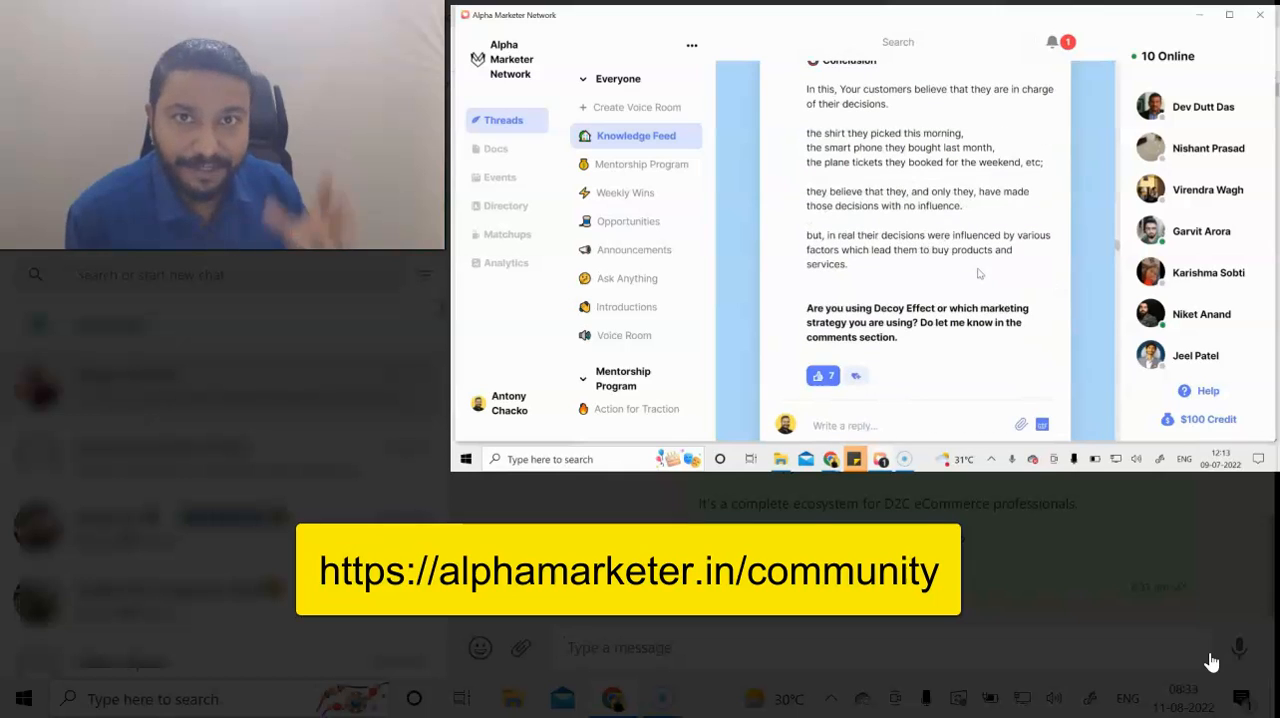